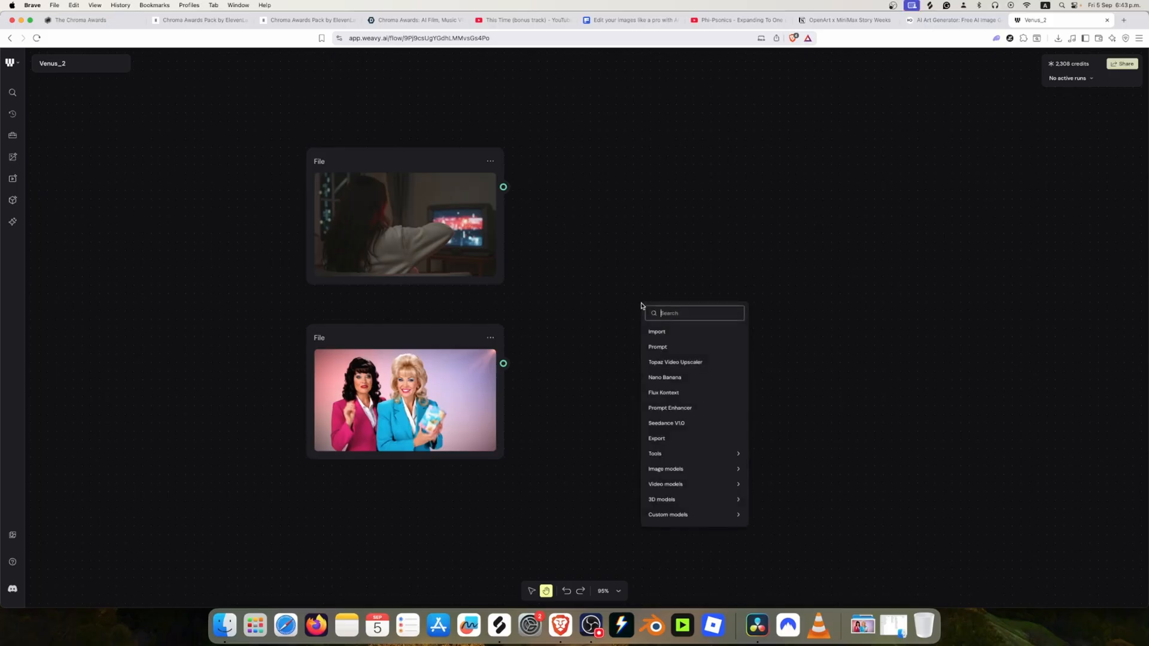
mouse_move(700, 266)
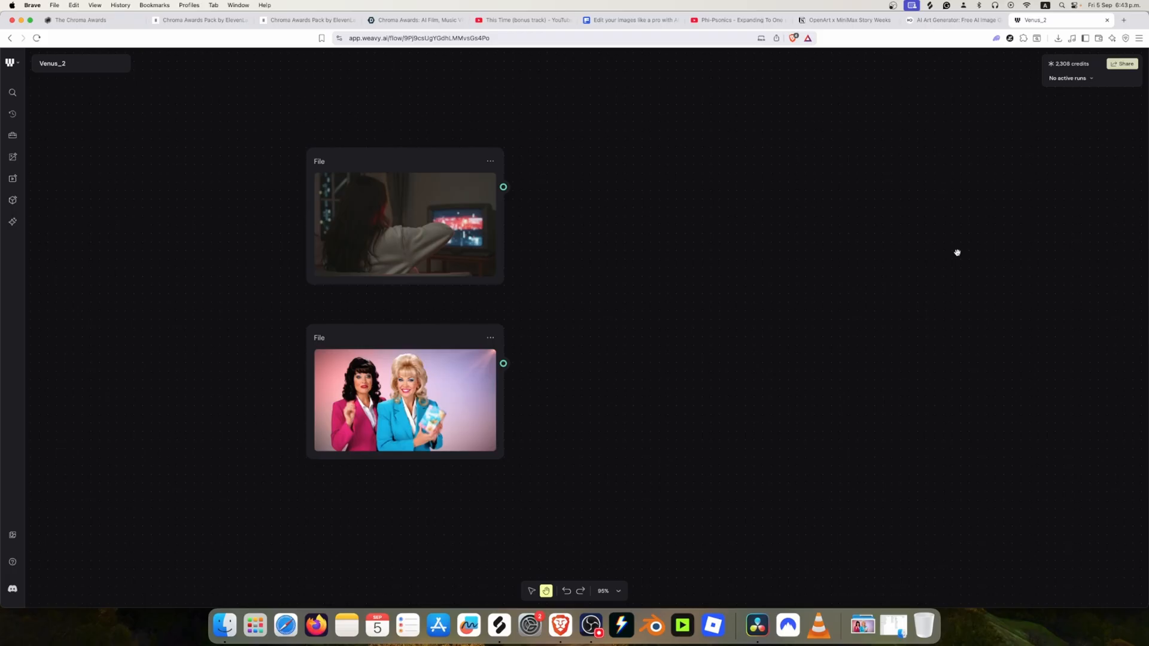
mouse_move(481, 329)
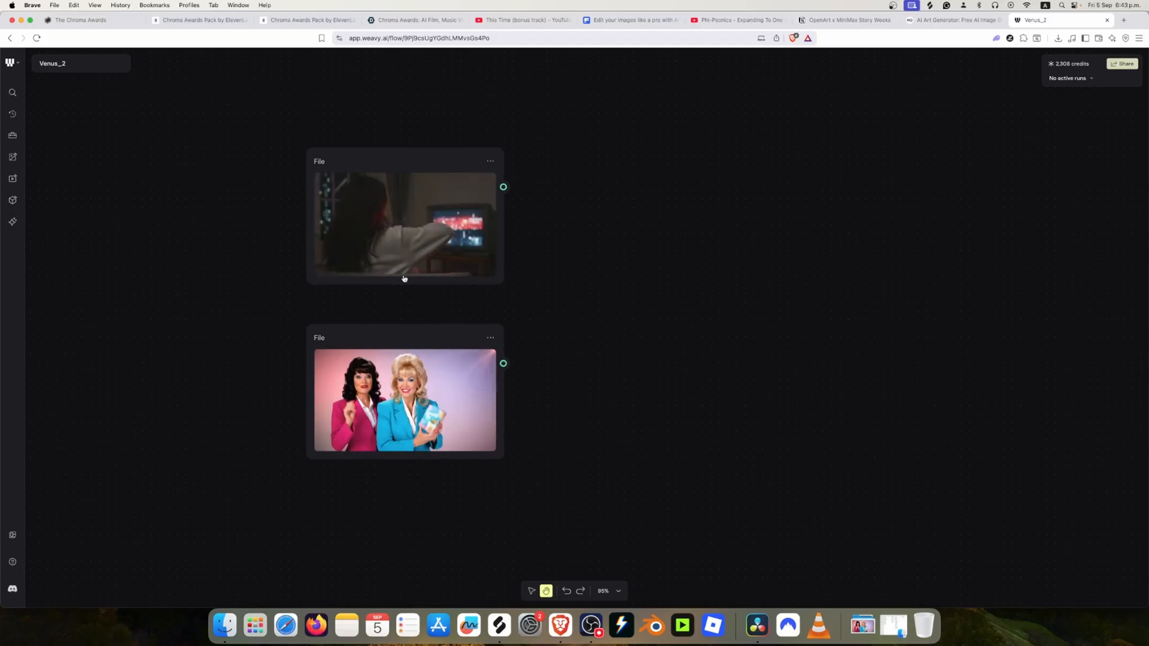
mouse_move(626, 303)
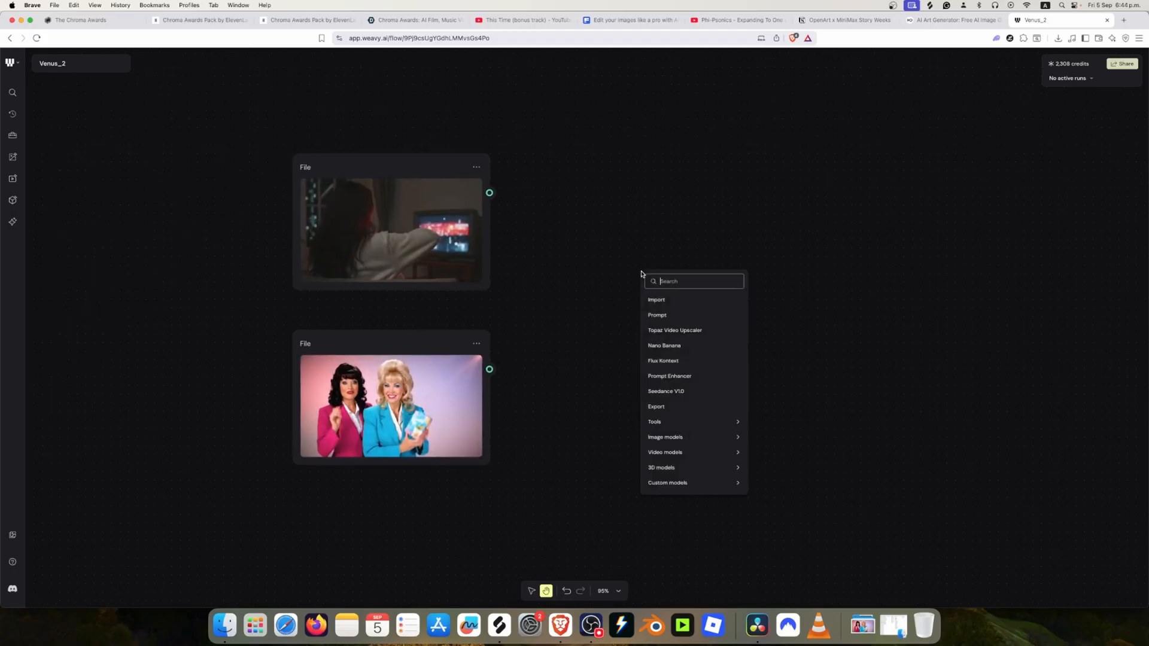
mouse_move(664, 346)
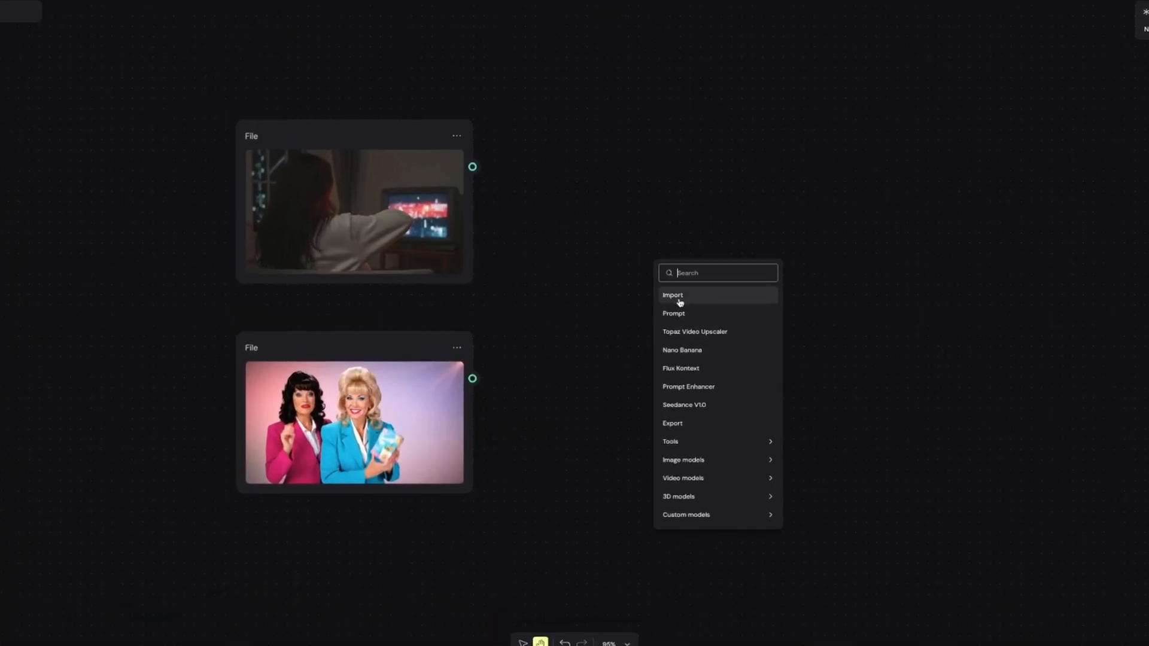
mouse_move(714, 356)
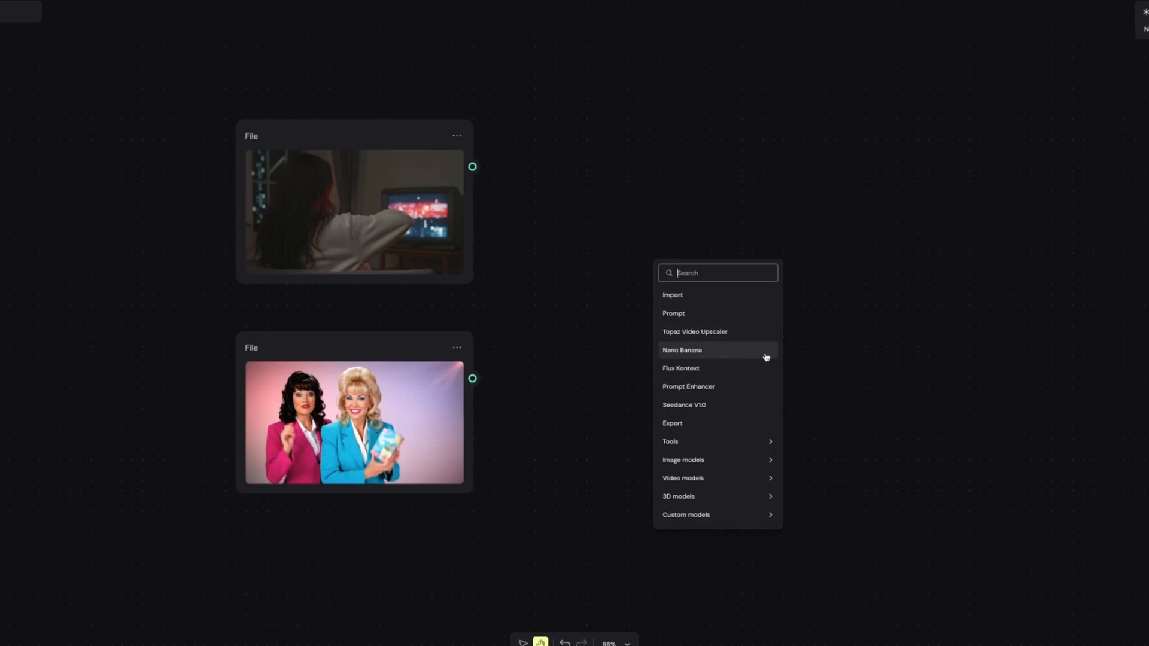
mouse_move(682, 459)
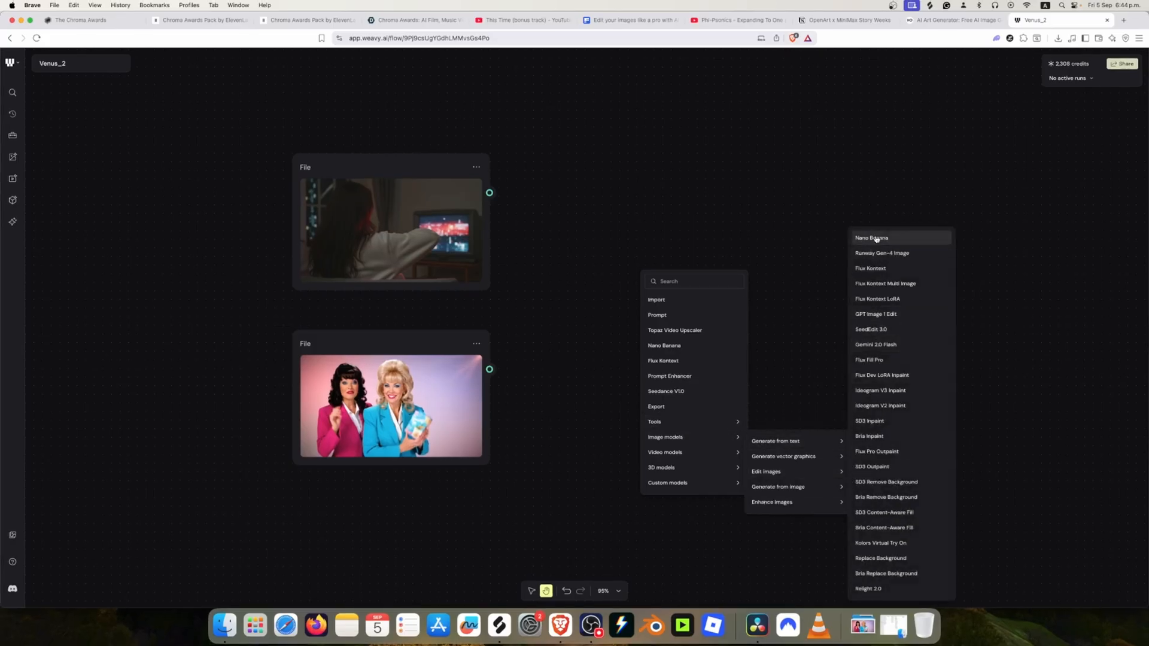
- Place the Nano Banana node, wire the room scene into Image 1 and add a second image input
left_click(871, 237)
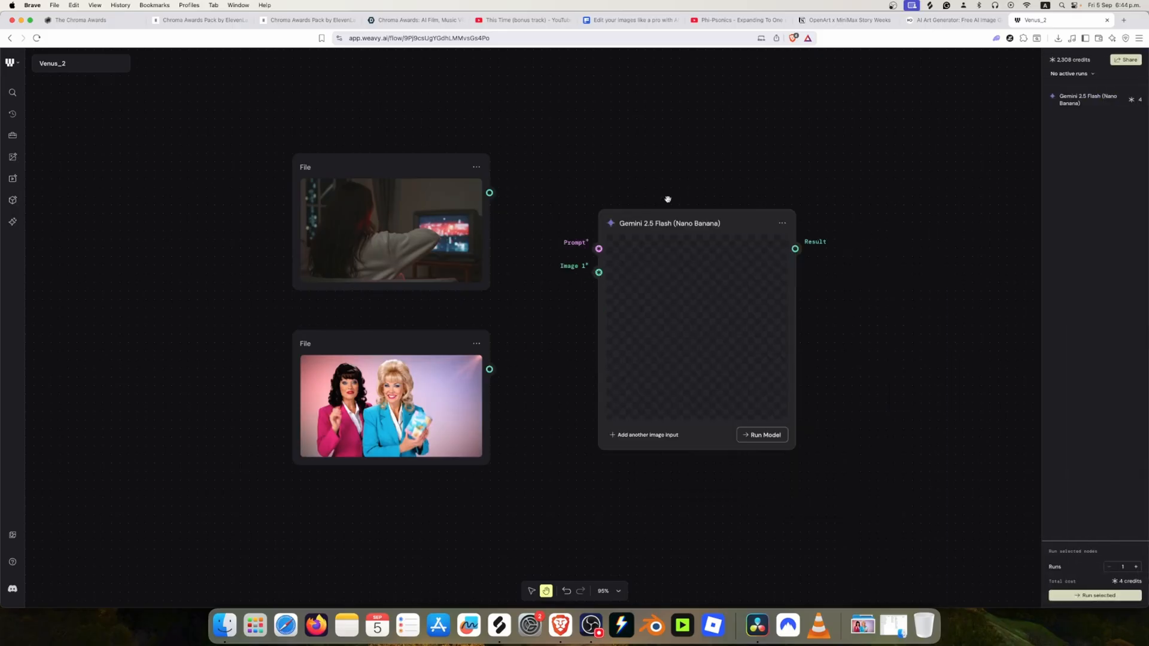
mouse_move(557, 311)
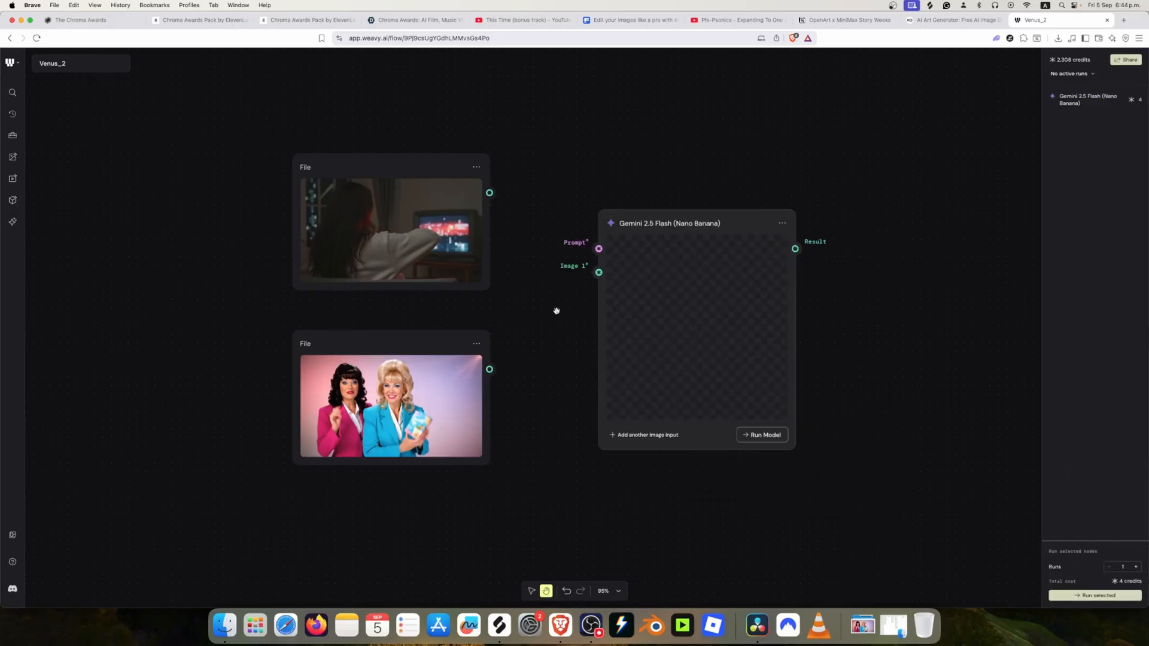
left_click_drag(489, 193, 598, 273)
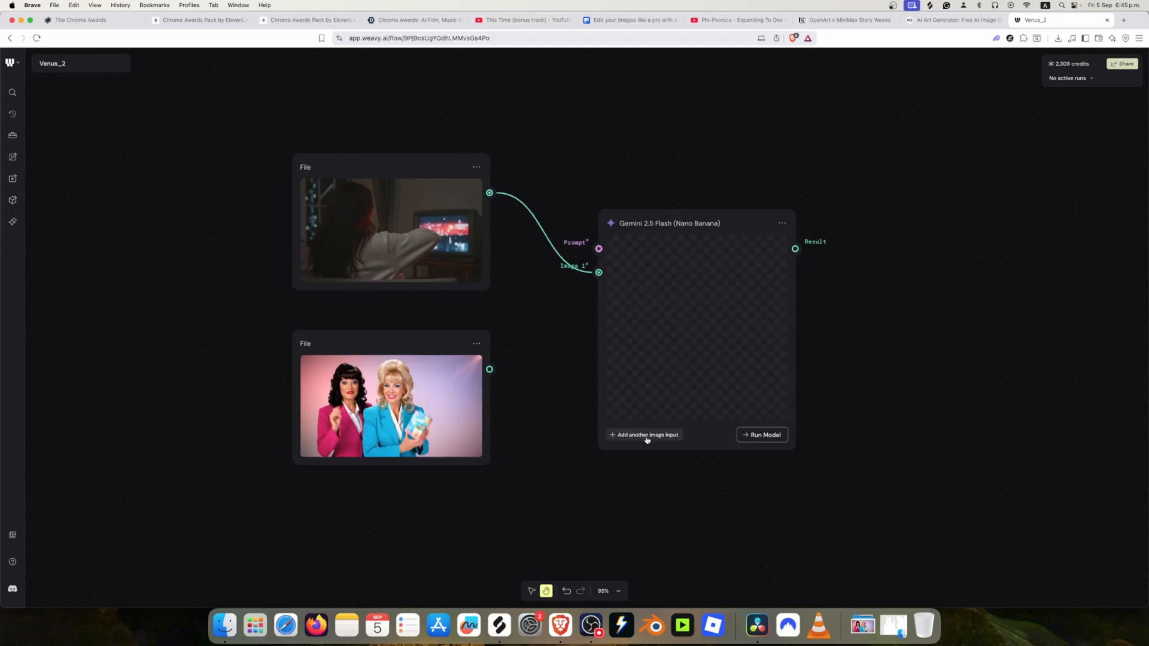
left_click(644, 434)
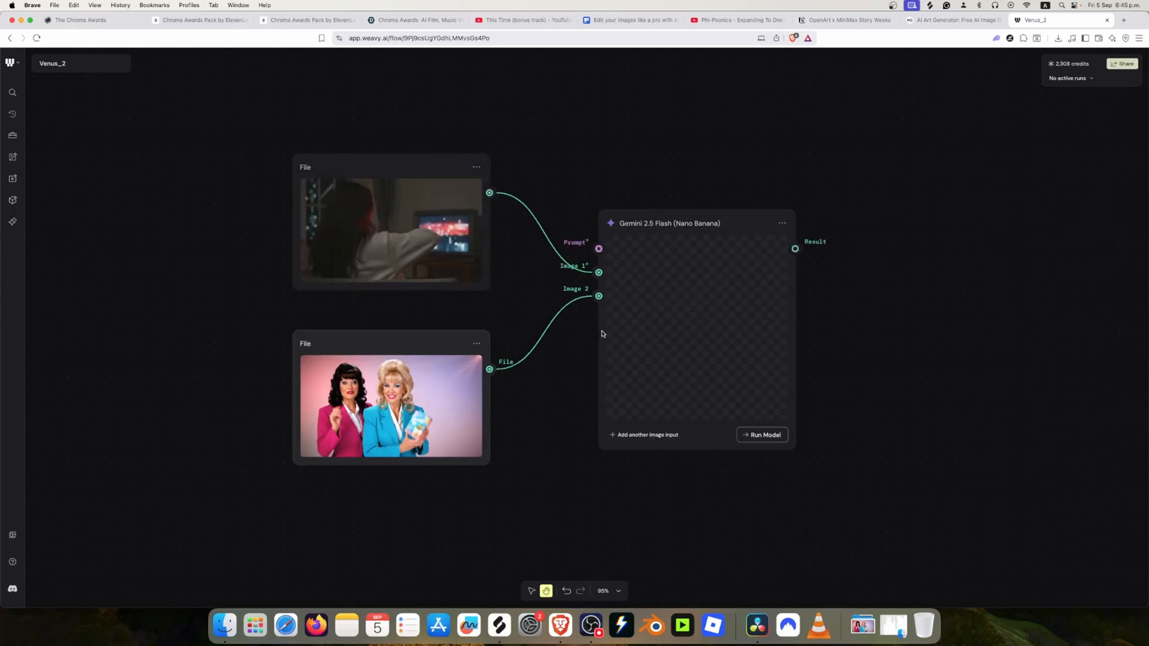
mouse_move(575, 286)
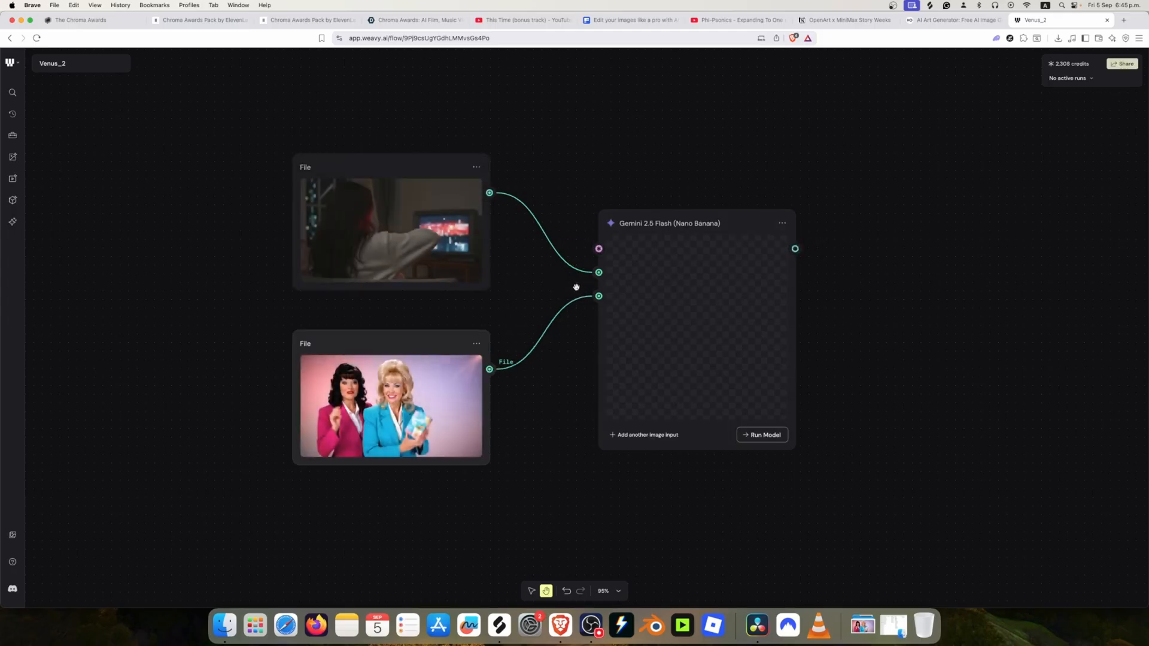
mouse_move(581, 300)
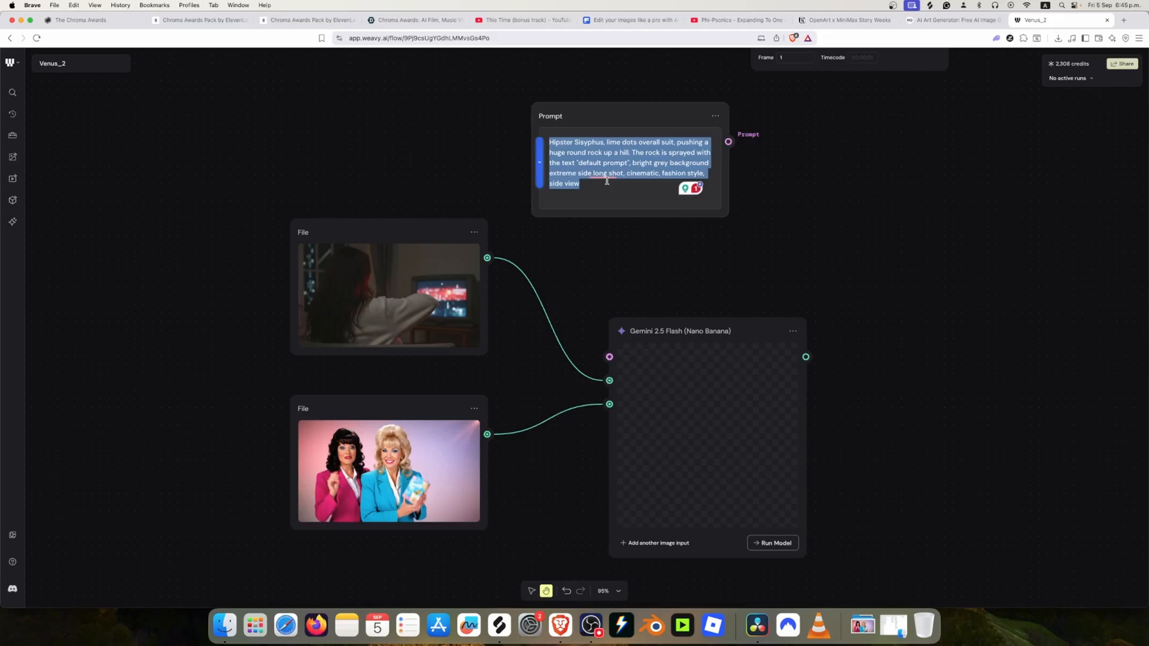
- Write the prompt 'Put image 2 inside the TV on image 1' and wire it into Nano Banana's prompt input
type("get the")
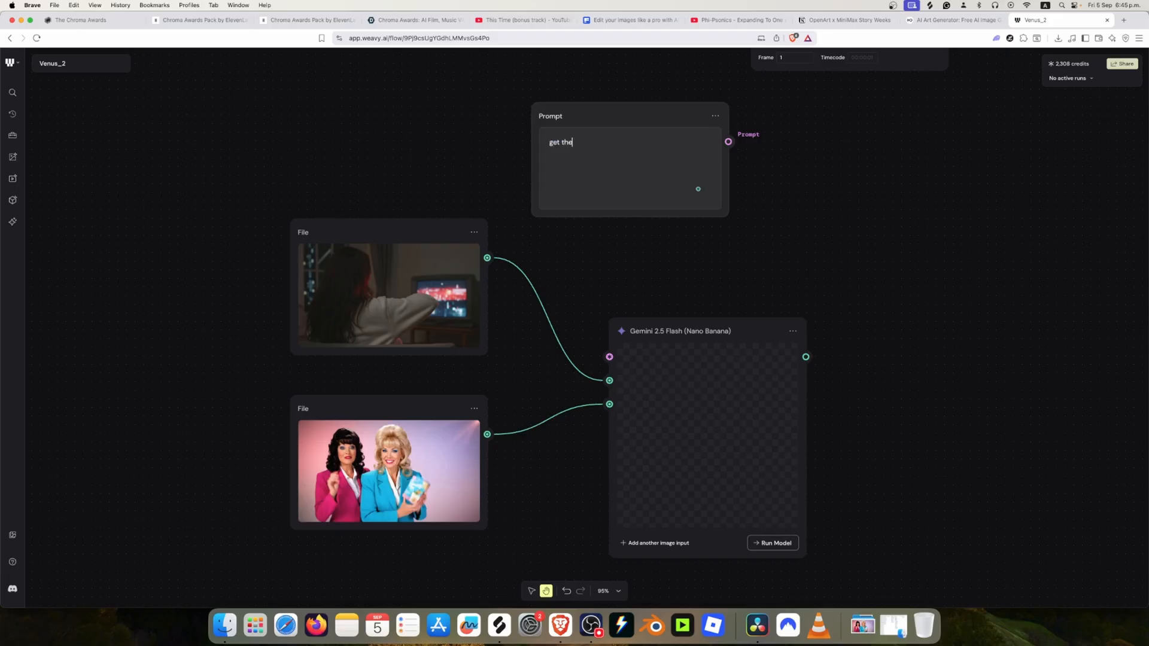
type("image")
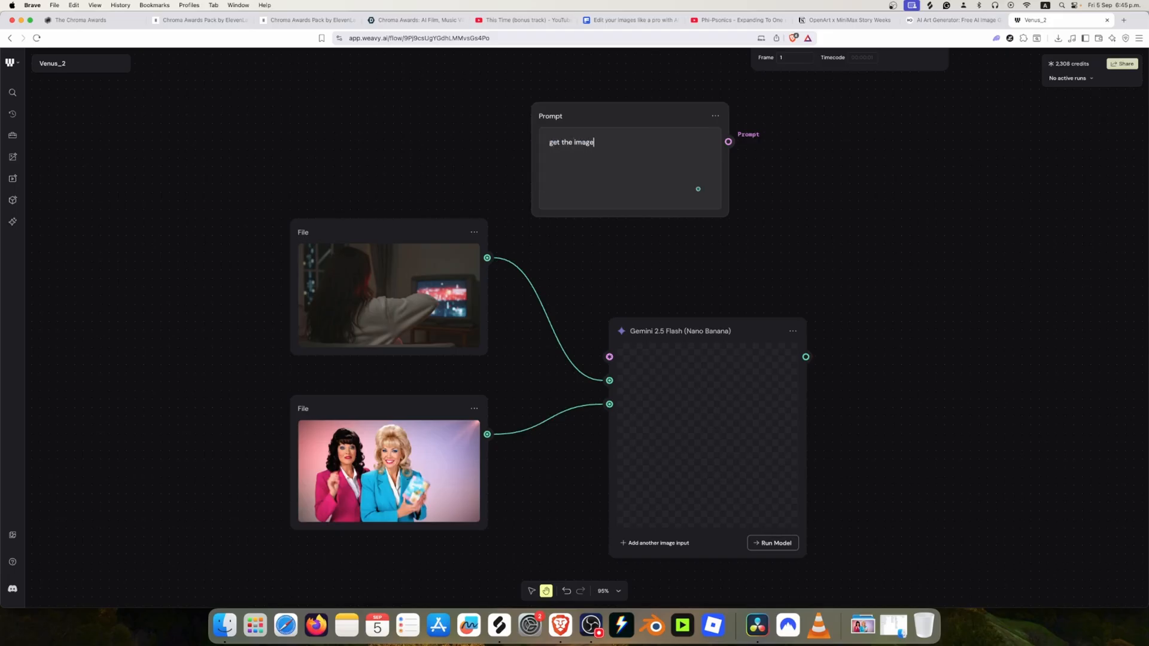
type("of")
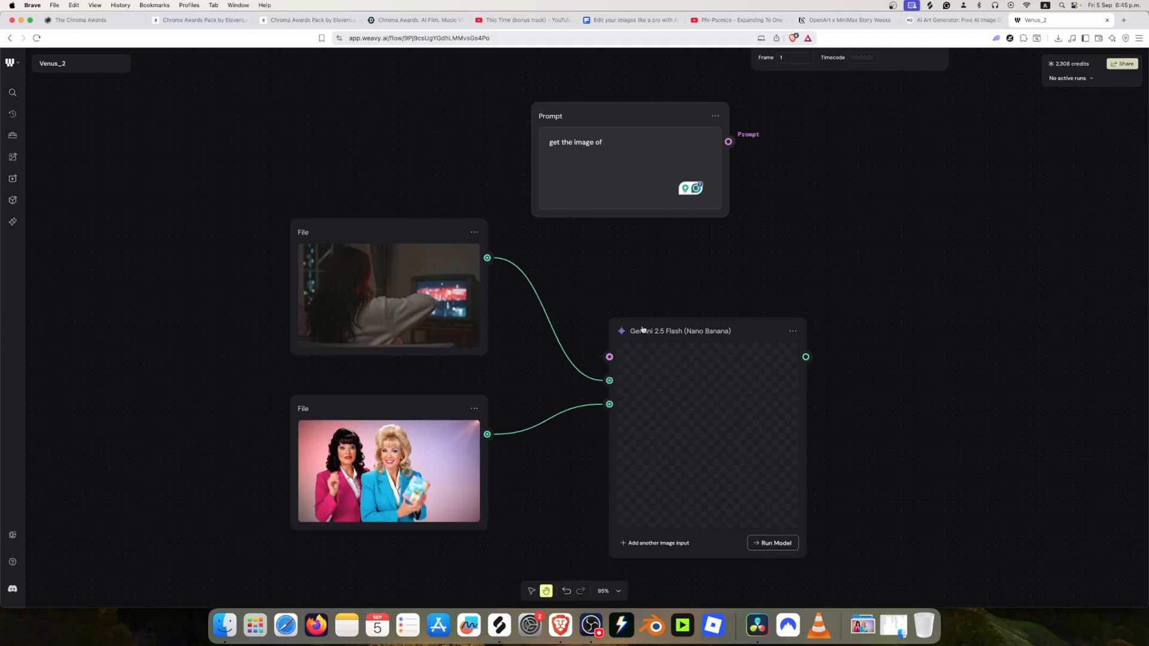
type("put")
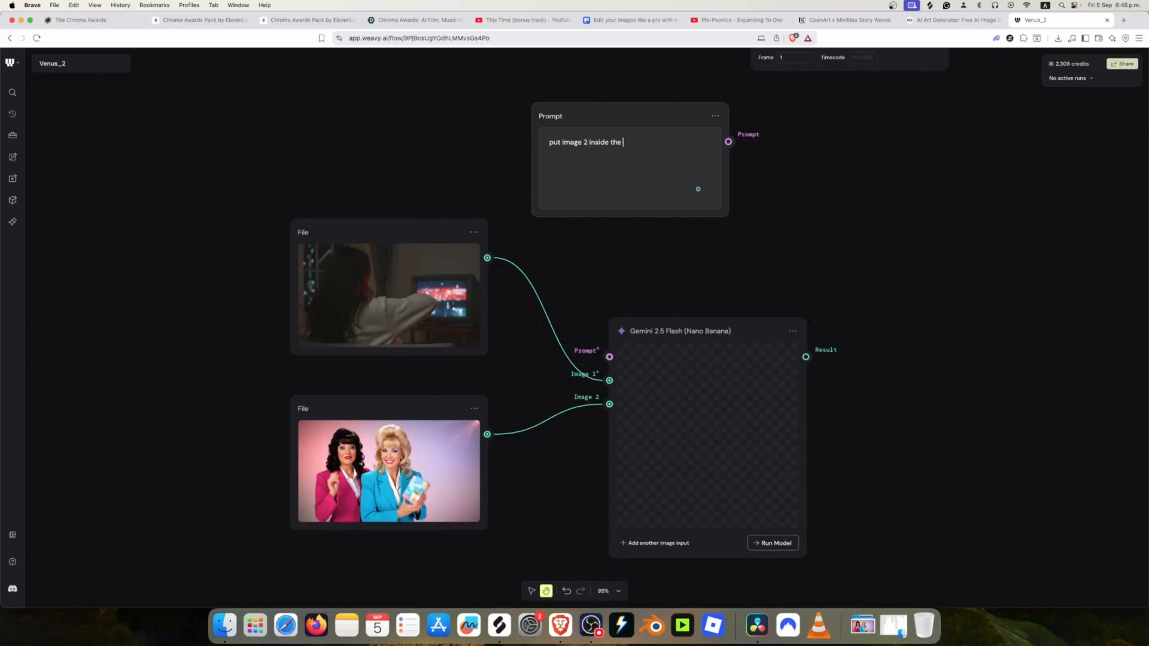
type("tv on image 1")
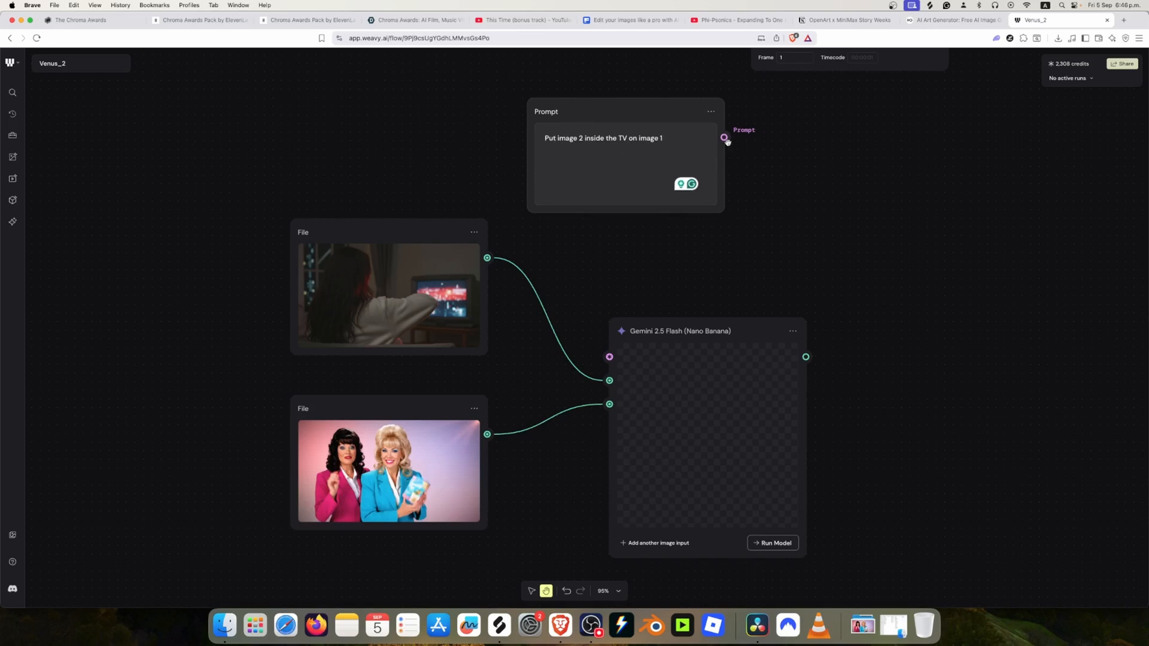
left_click_drag(725, 138, 621, 351)
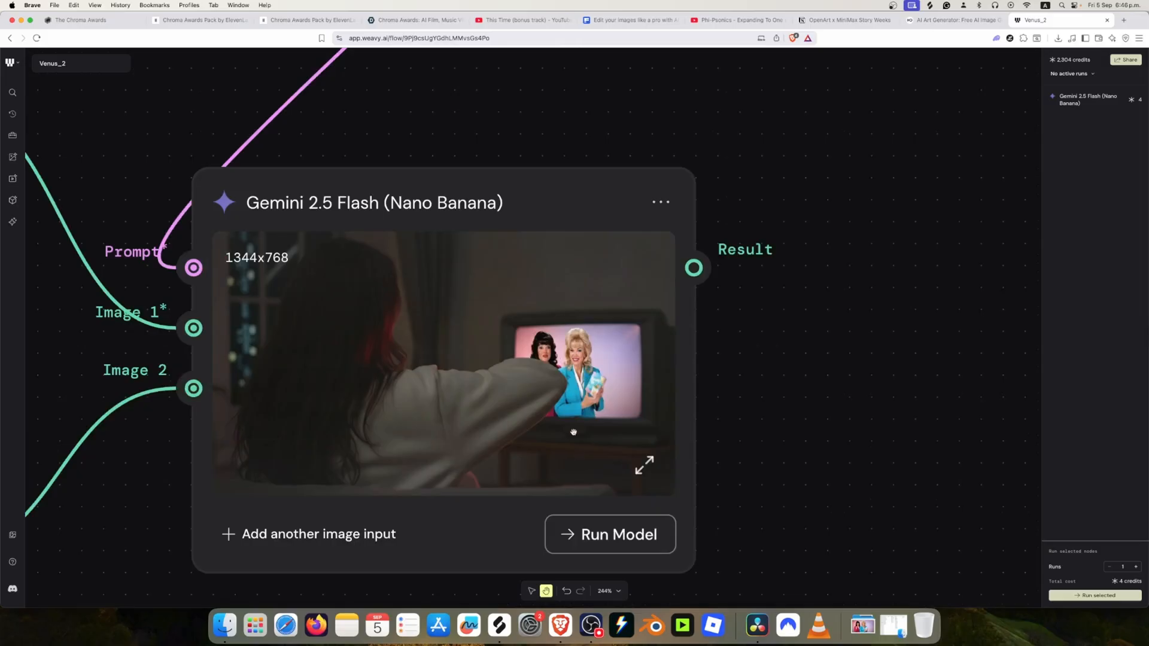
- Zoom in to inspect the generated 1344x768 TV composite
scroll("down", 3)
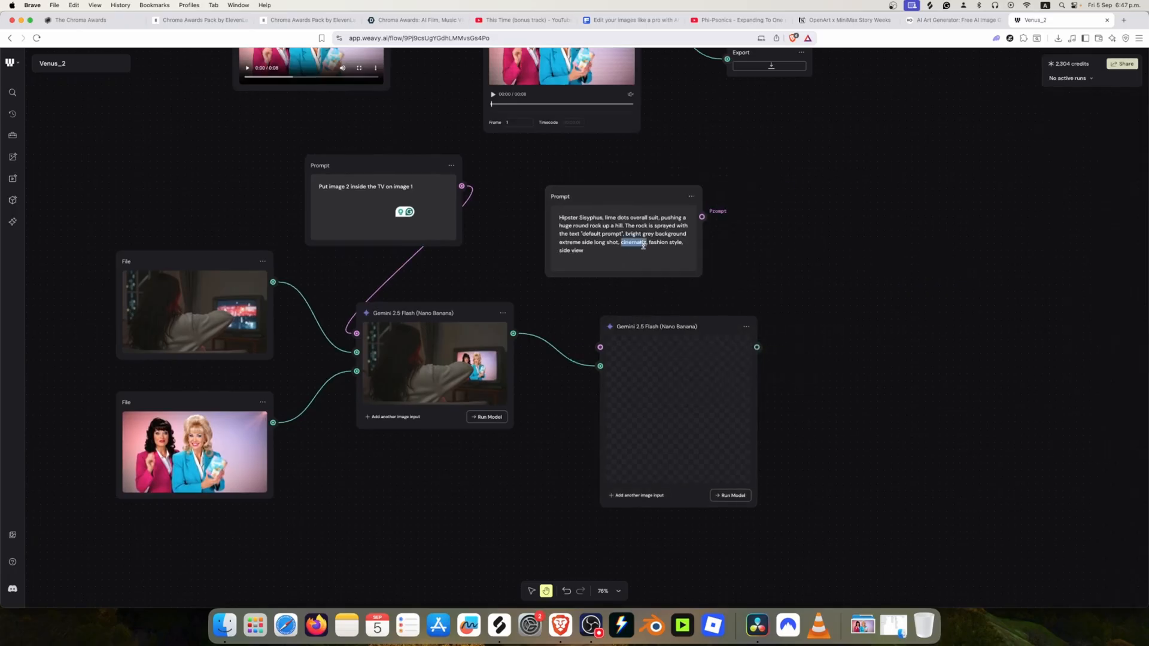
- Write the 'blend seamless, make TV image more realistic' prompt and run the second Nano Banana pass
type("blend o")
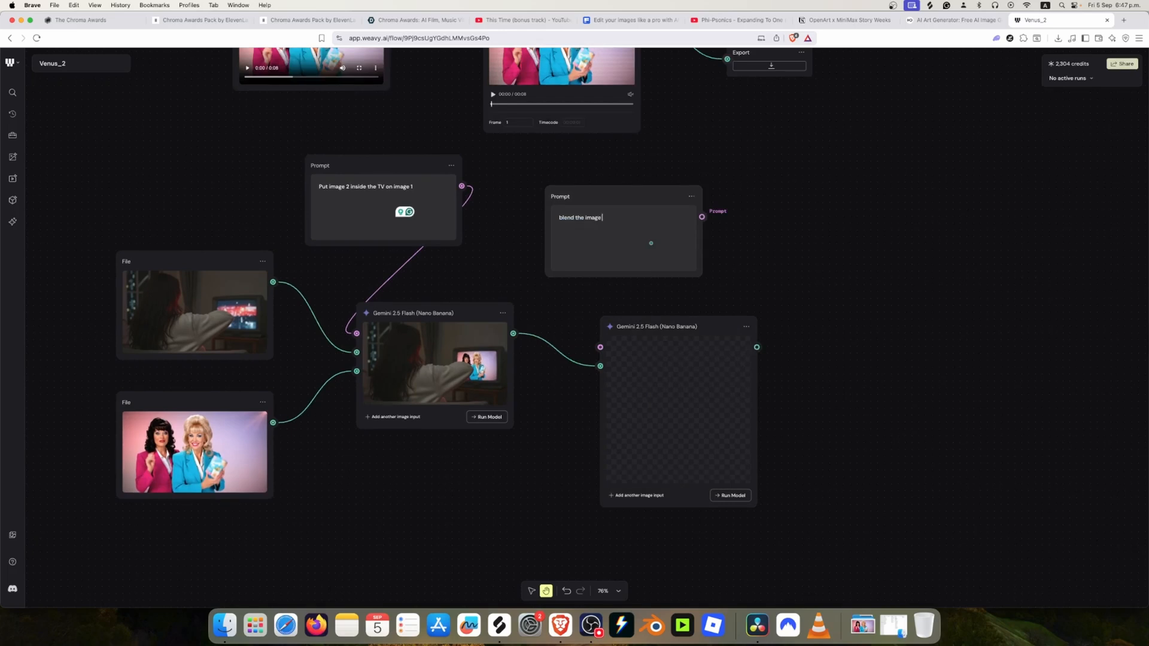
type("seamless")
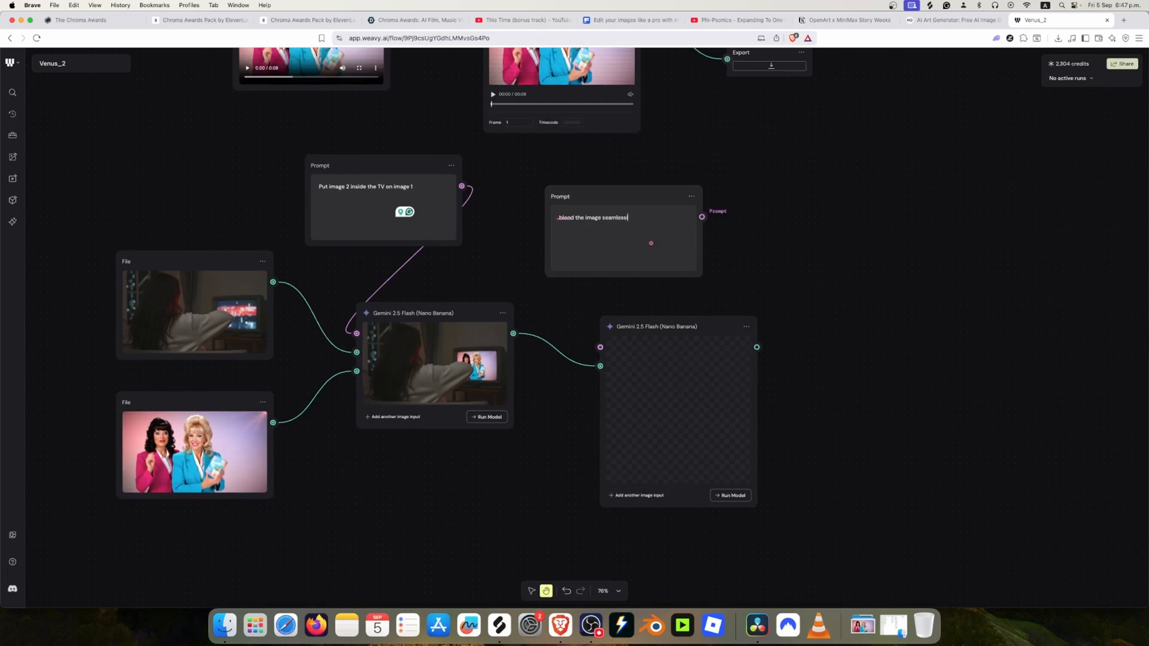
type(", make i")
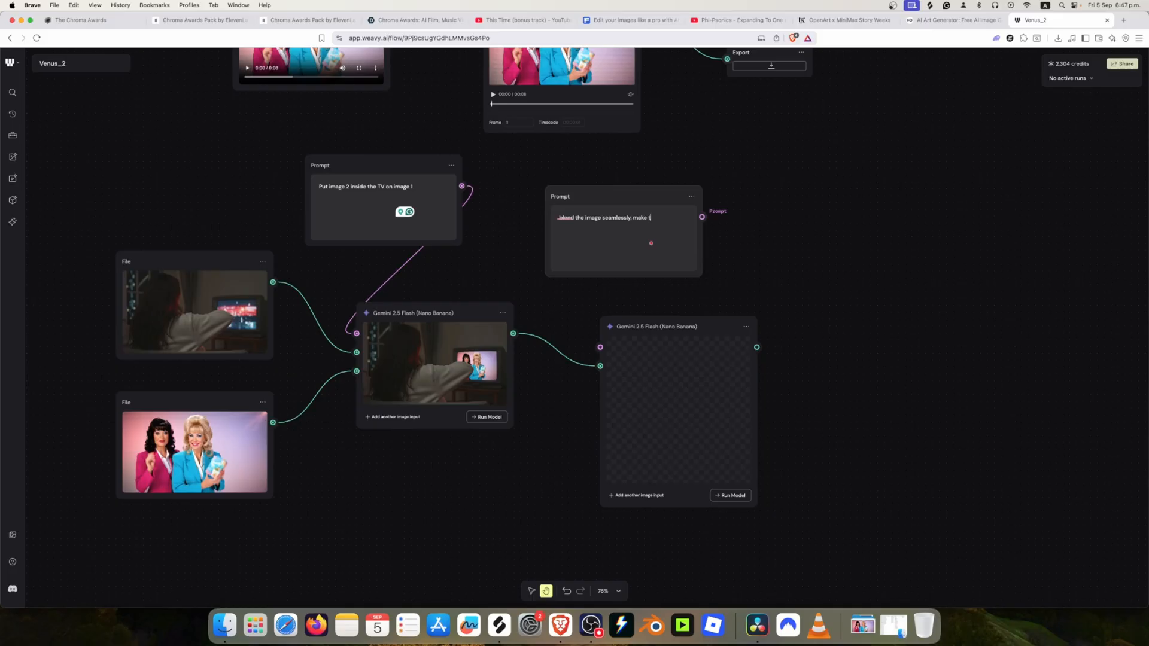
type("tv image more")
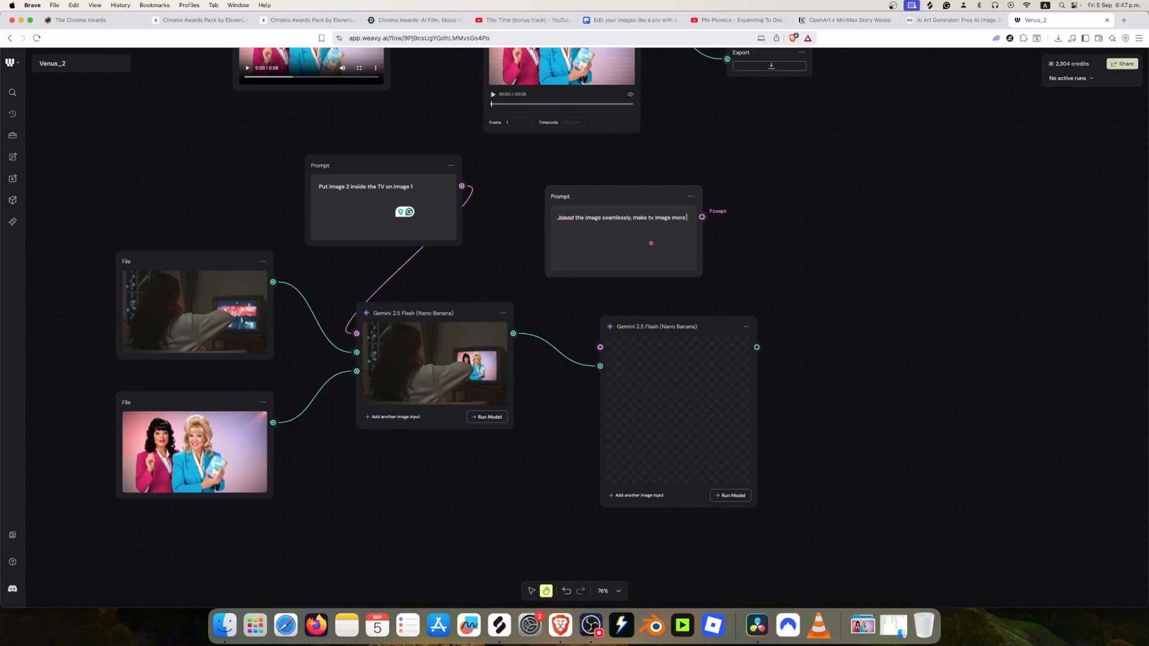
type("realistic based on the scene")
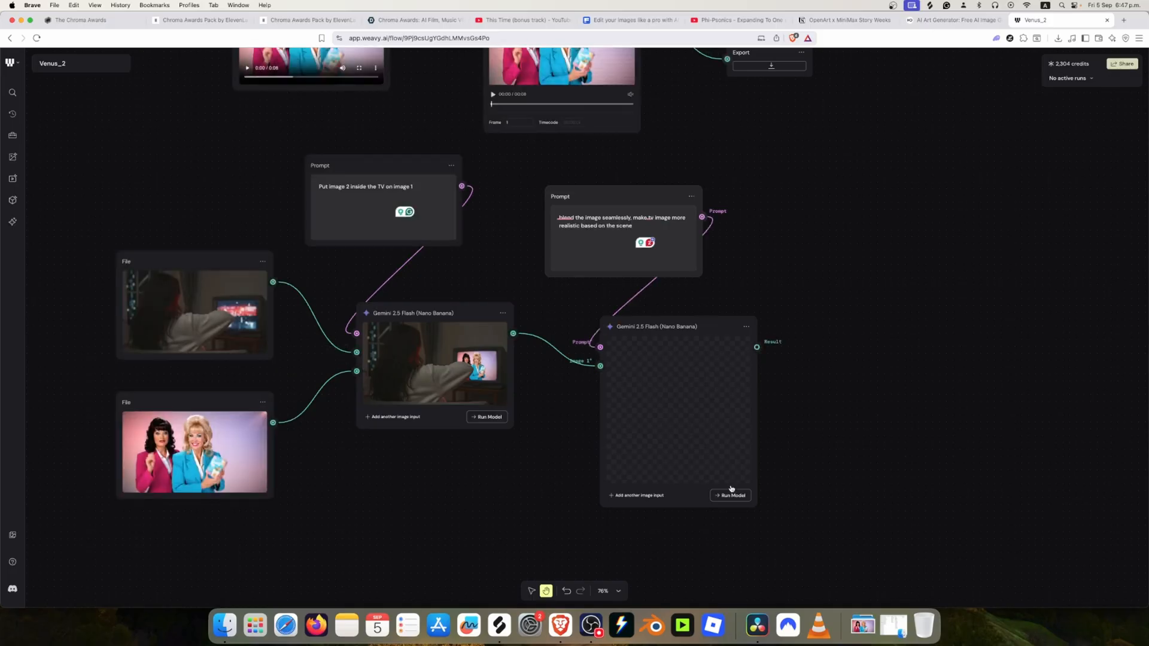
left_click(730, 494)
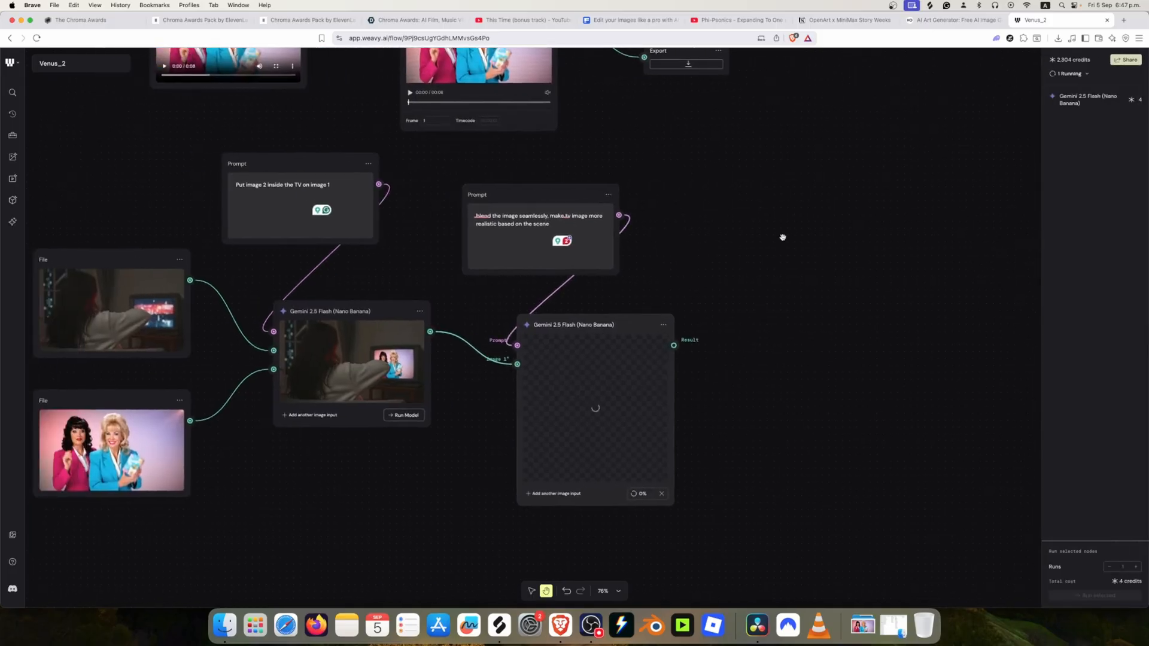
mouse_move(749, 206)
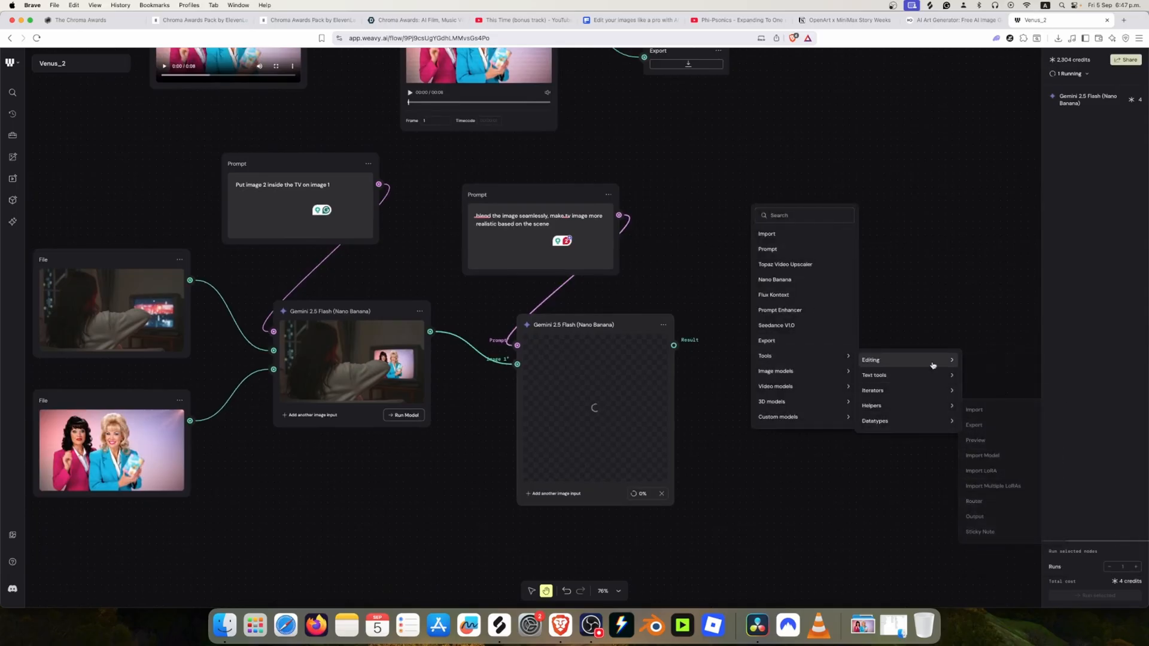
mouse_move(873, 375)
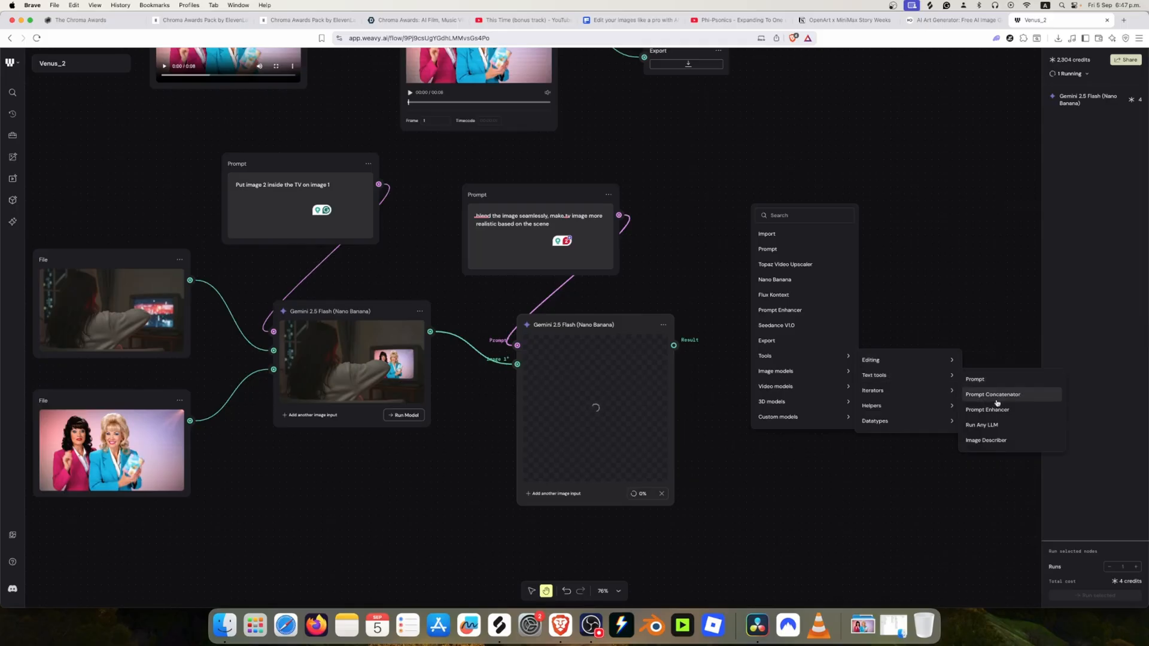
- Add a Prompt Enhancer on the blend prompt, check its settings and run it
left_click(987, 409)
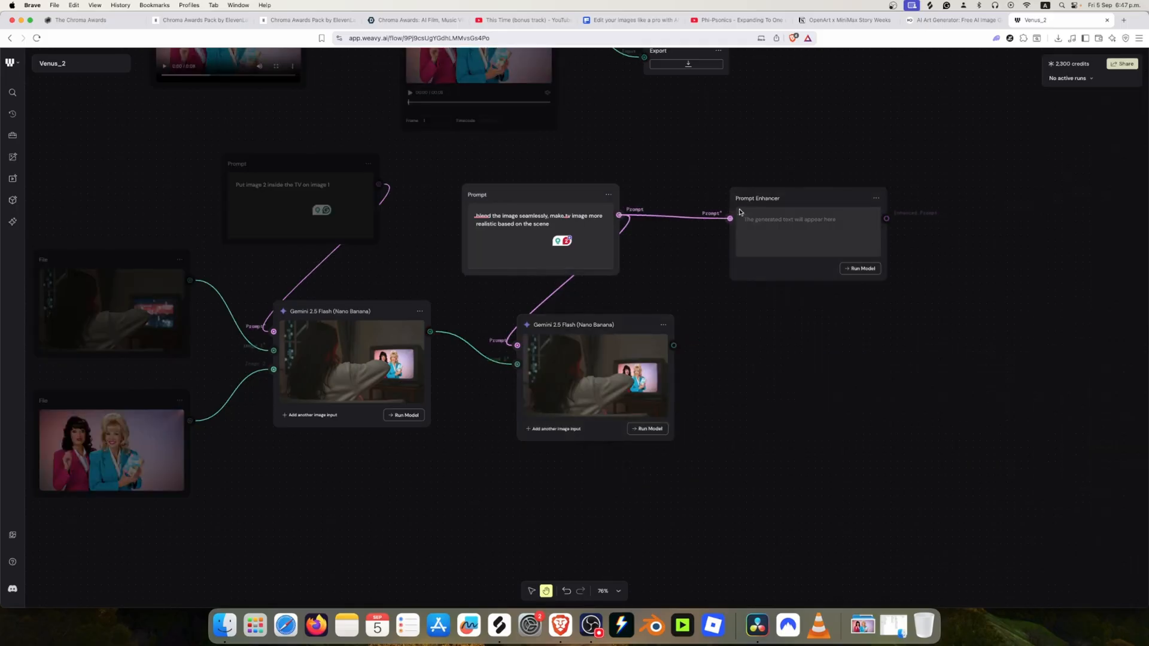
left_click(756, 197)
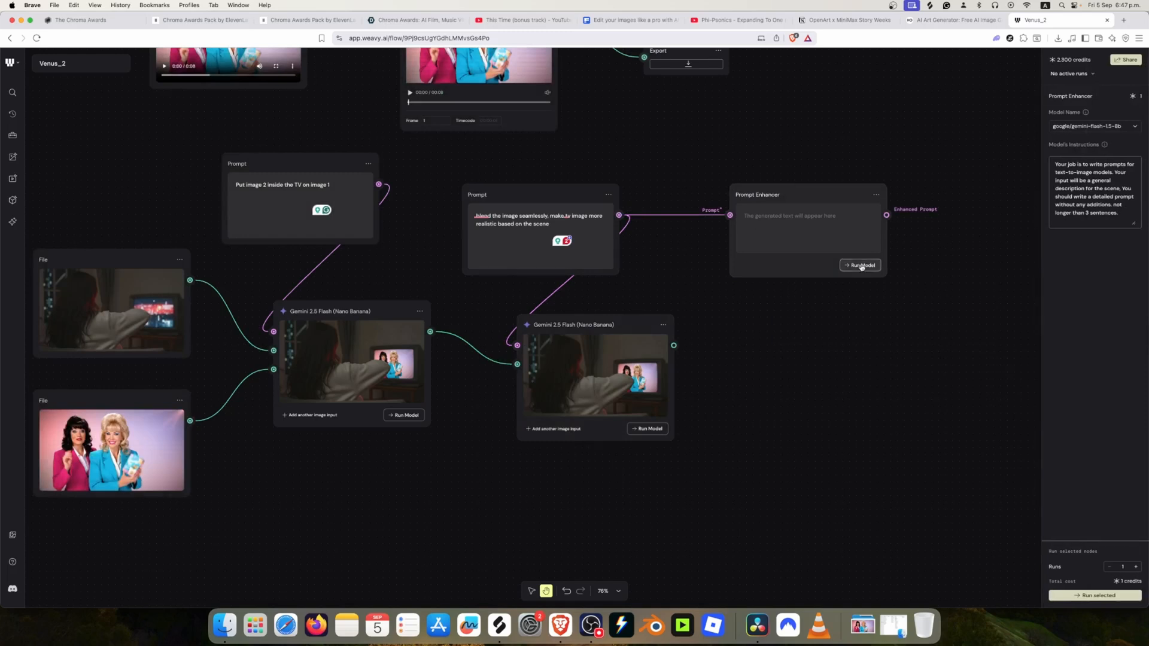
left_click(859, 264)
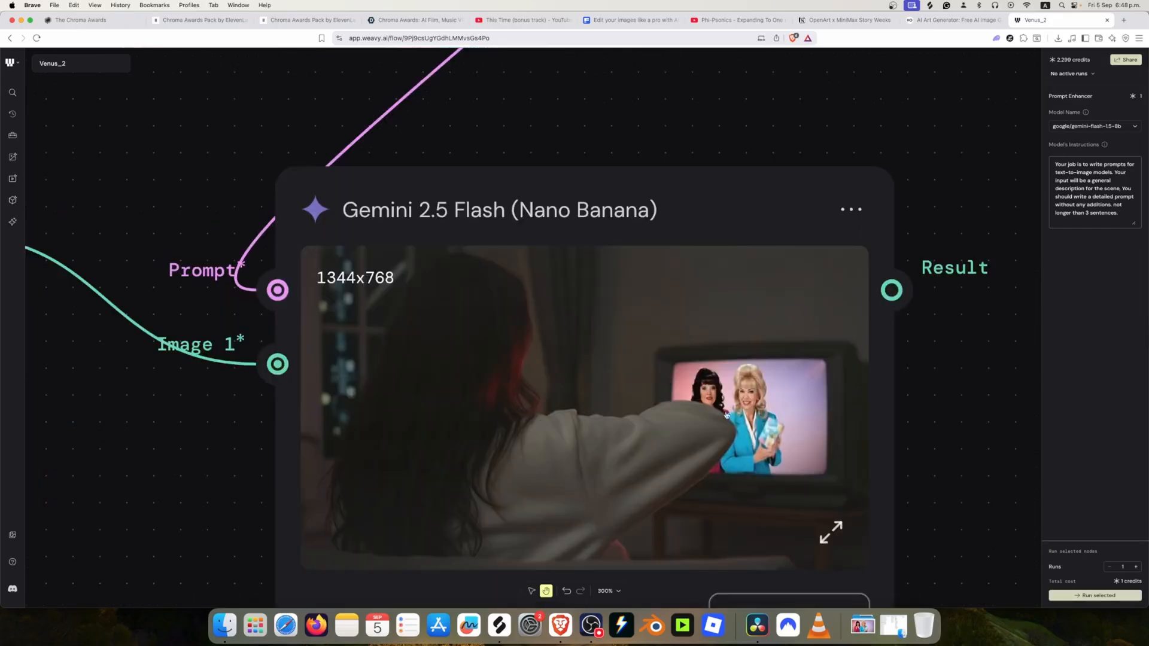
- Zoom into the Nano Banana composite and bring up the canvas menu near the women File node
scroll("down", 3)
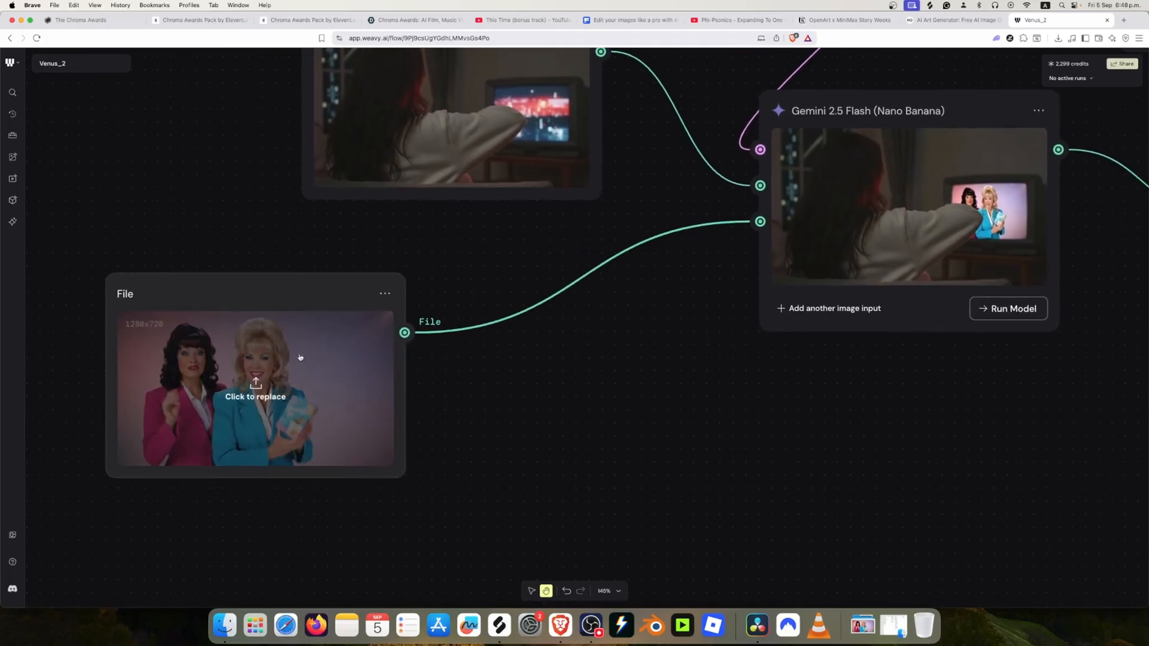
mouse_move(358, 412)
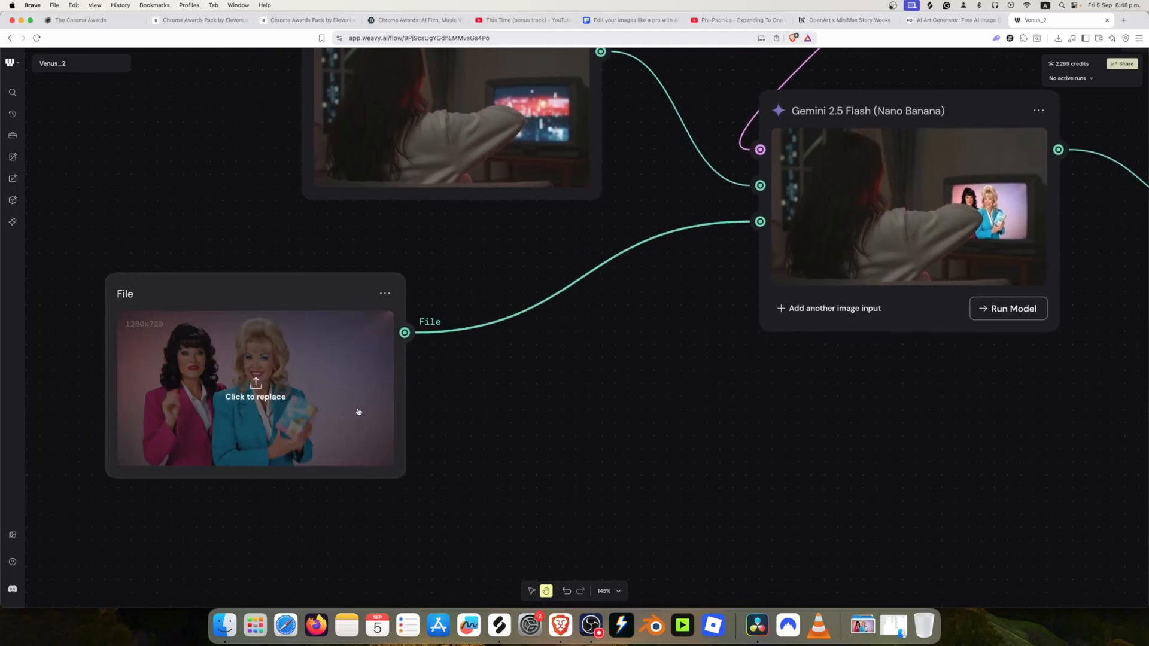
right_click(254, 388)
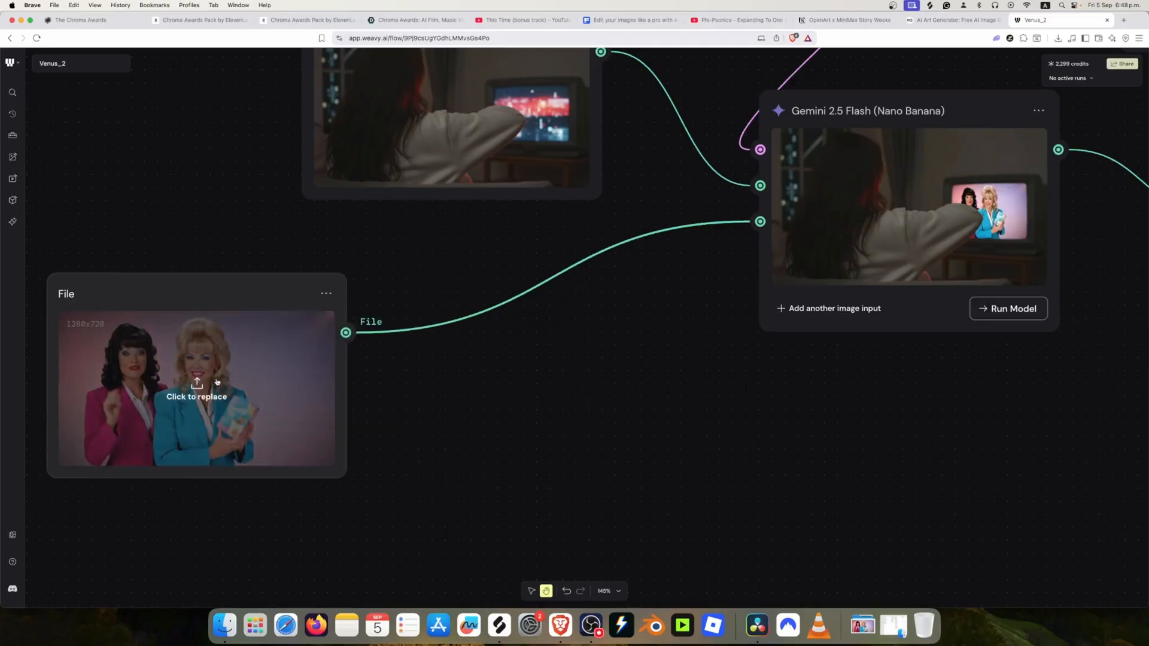
mouse_move(735, 240)
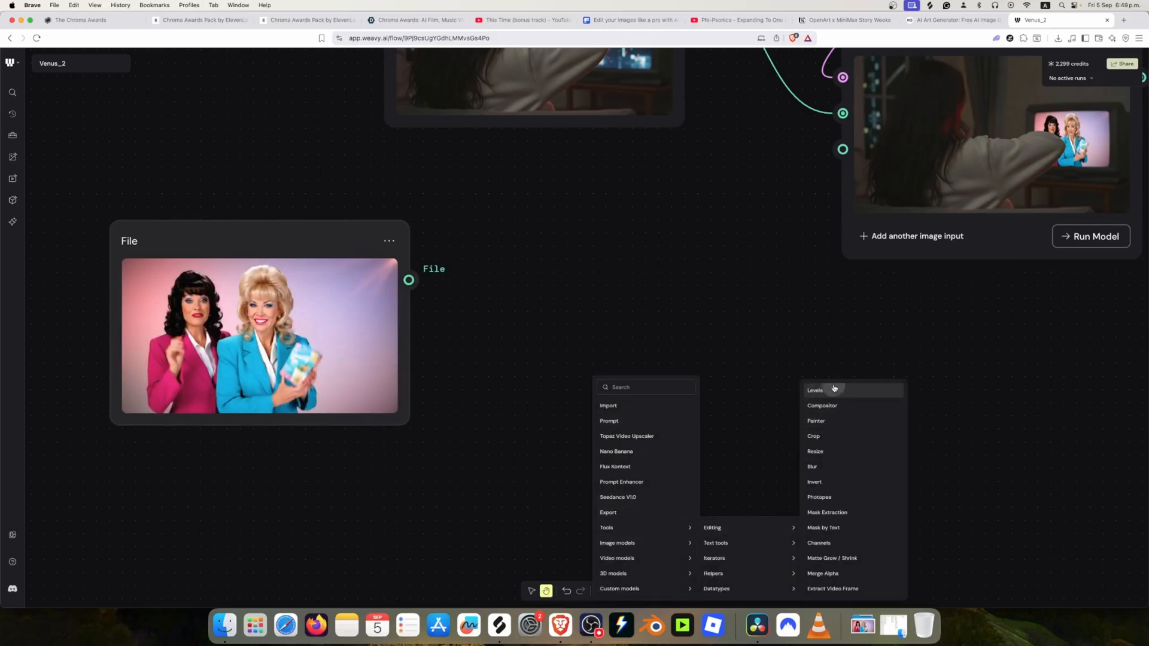
- Add a Levels node fed by the women image and darken the combined channel midtones
left_click(813, 390)
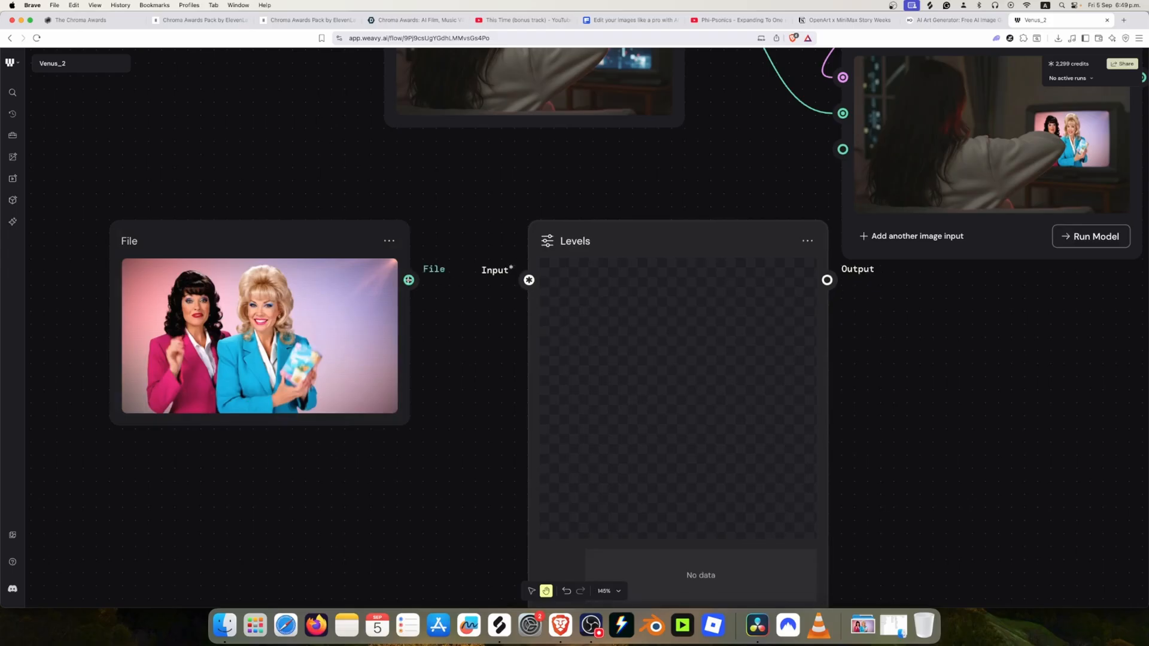
left_click_drag(410, 280, 529, 280)
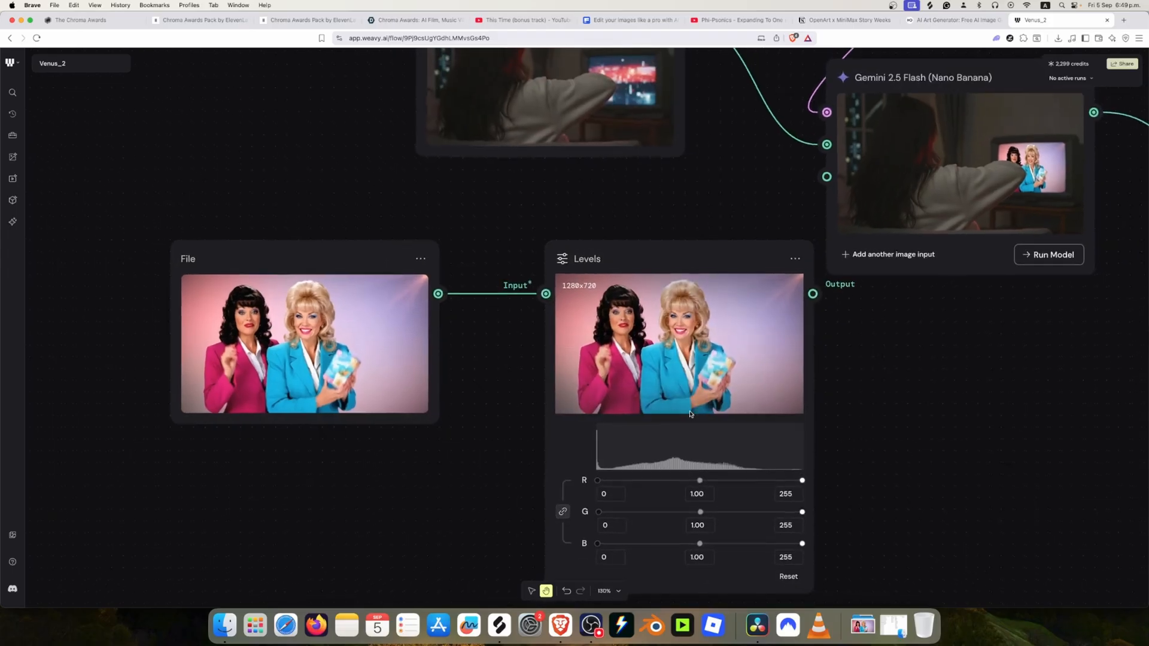
scroll("down", 3)
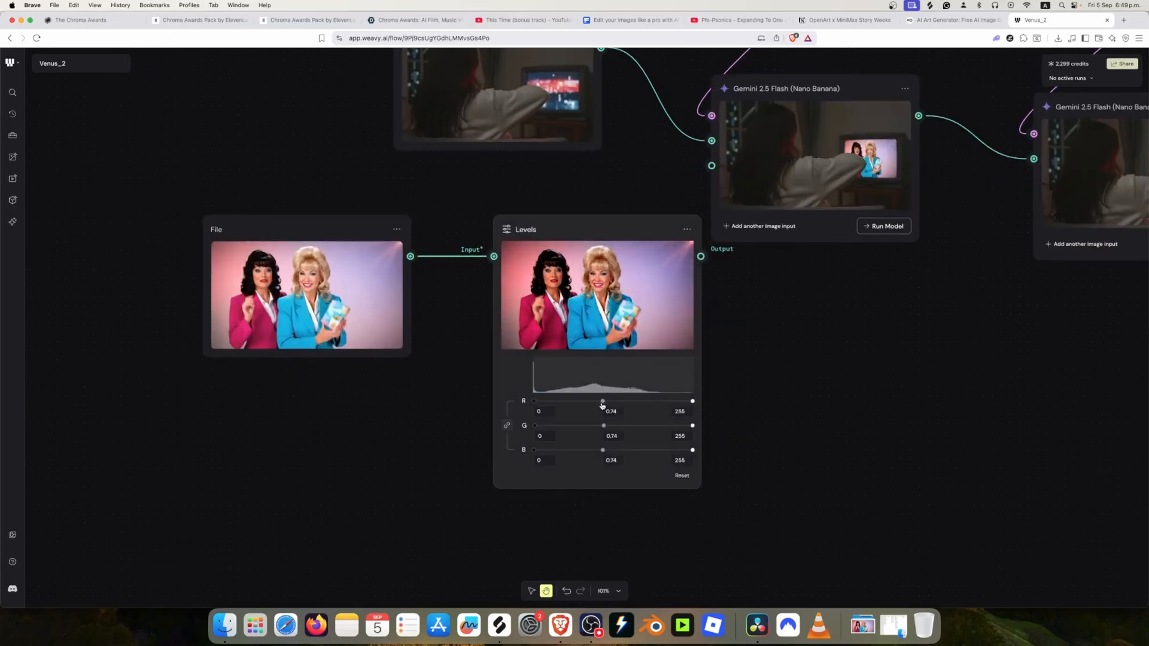
left_click_drag(601, 401, 594, 401)
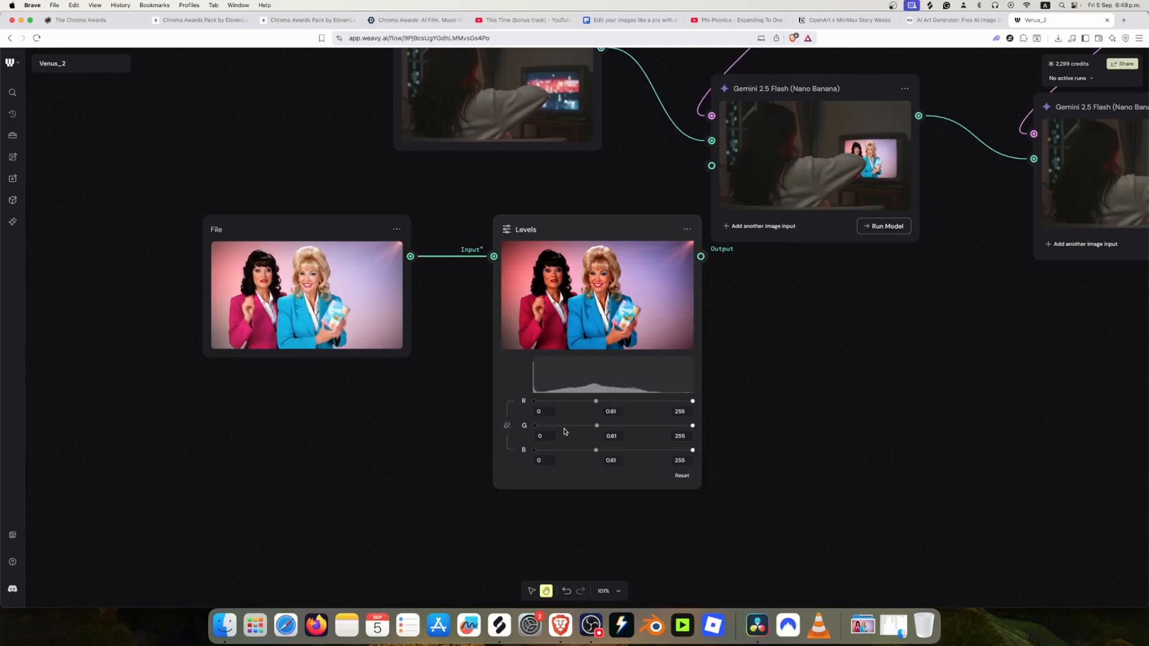
left_click_drag(596, 425, 583, 425)
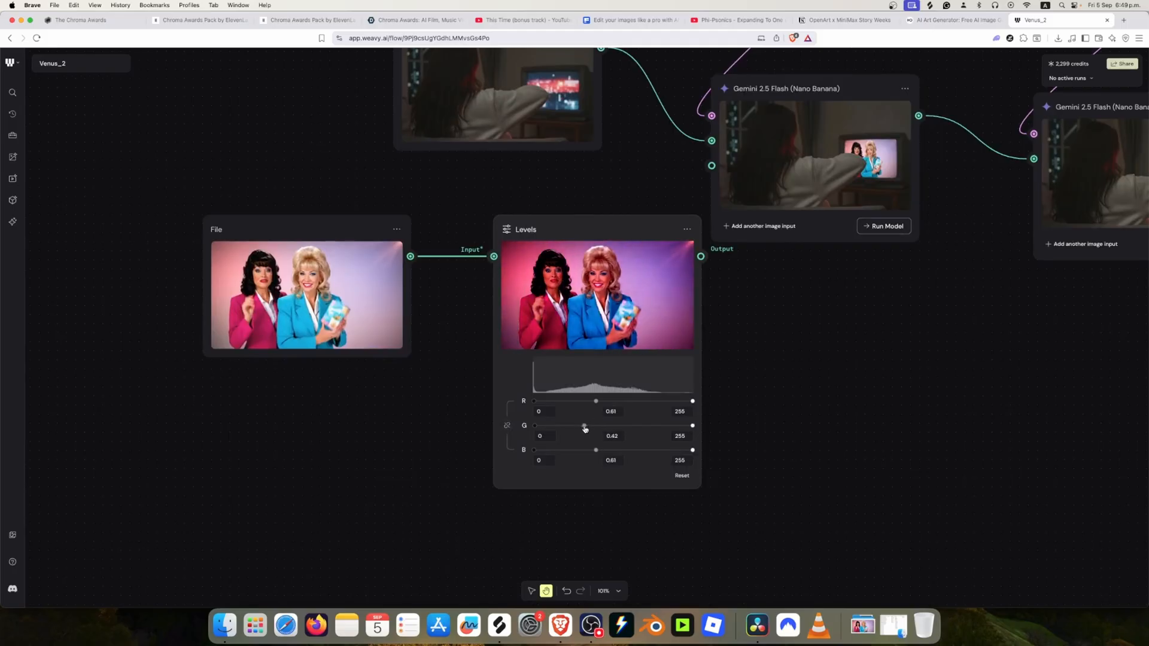
- Lower the green and red midtone levels individually, fine-tuning the red
left_click_drag(584, 426, 594, 426)
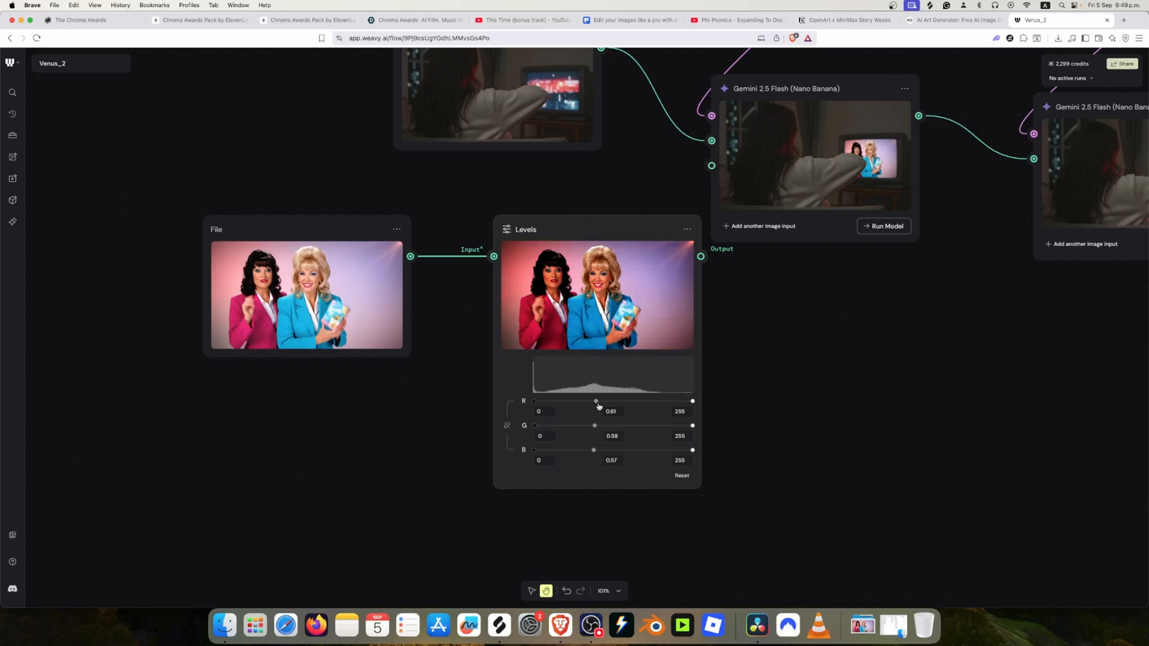
left_click_drag(595, 401, 580, 401)
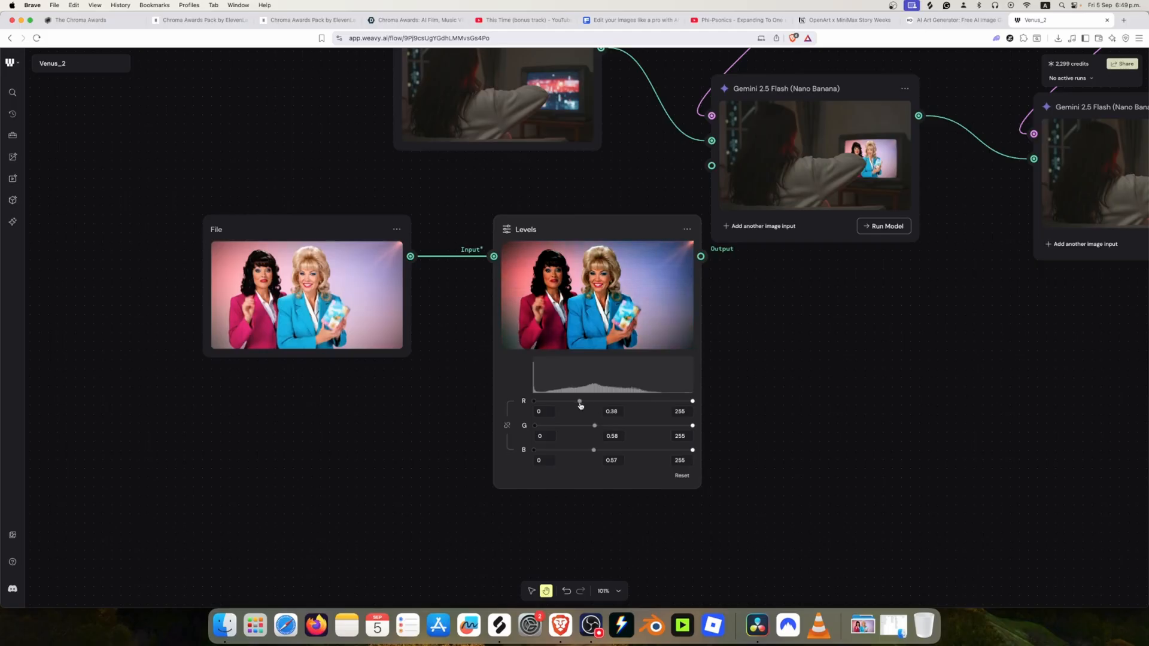
left_click_drag(579, 400, 572, 401)
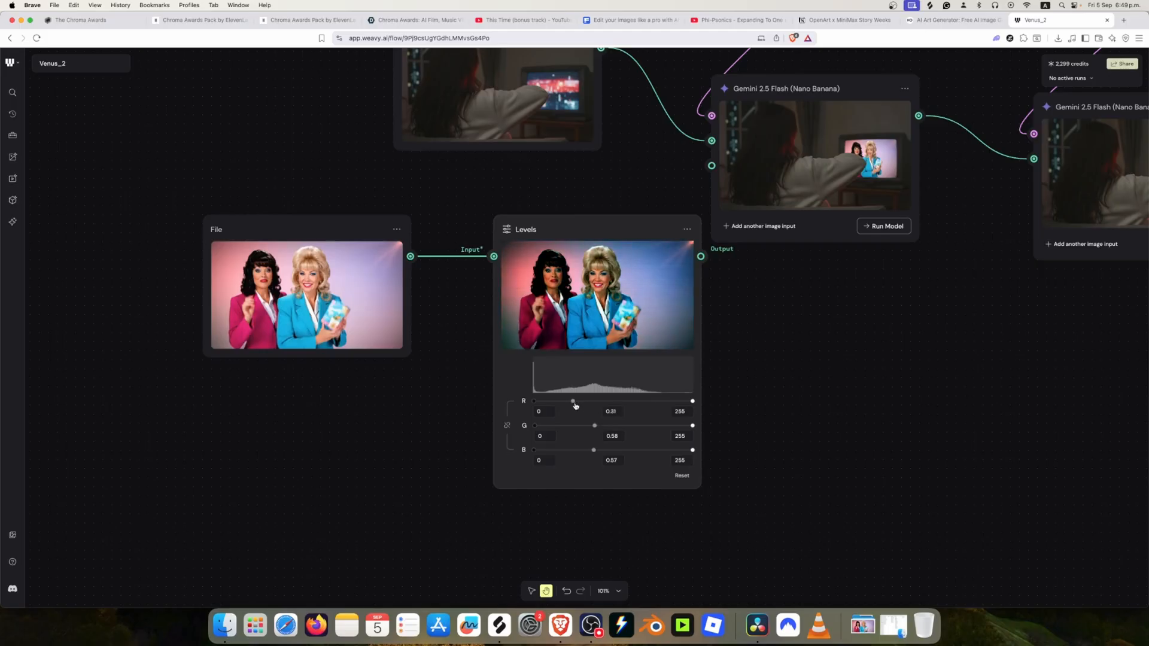
left_click_drag(574, 401, 571, 401)
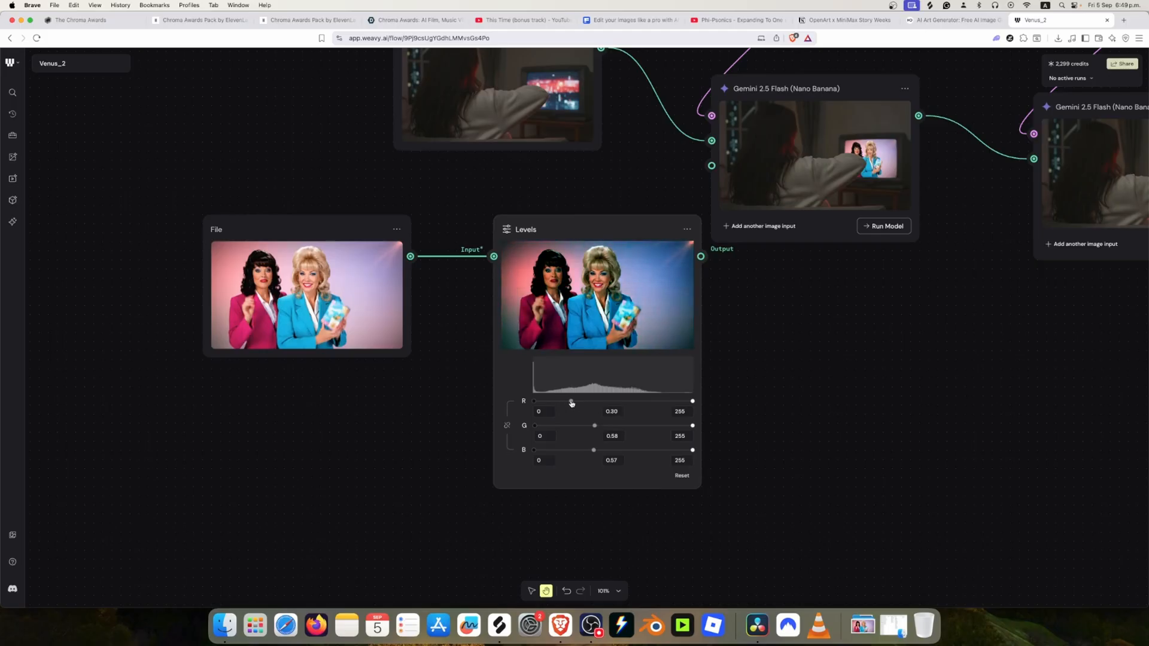
left_click_drag(571, 402, 576, 402)
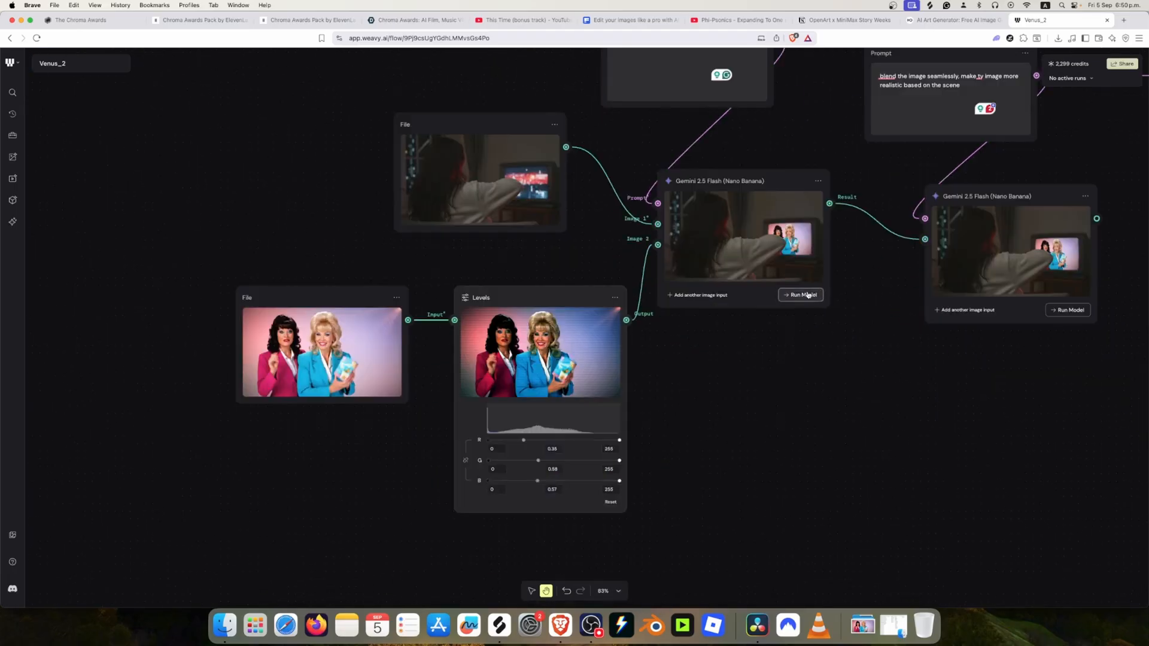
- Rerun the composite, then settle the Levels midtones around red 0.37, green 0.69, blue 0.59
left_click(801, 294)
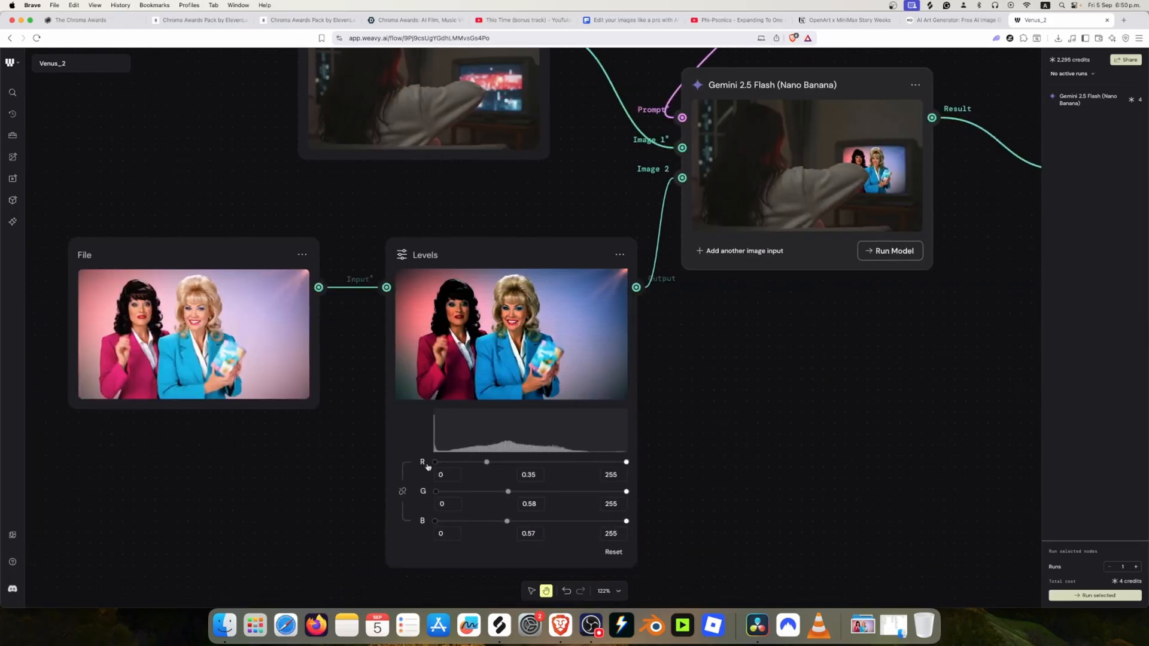
left_click_drag(507, 491, 517, 492)
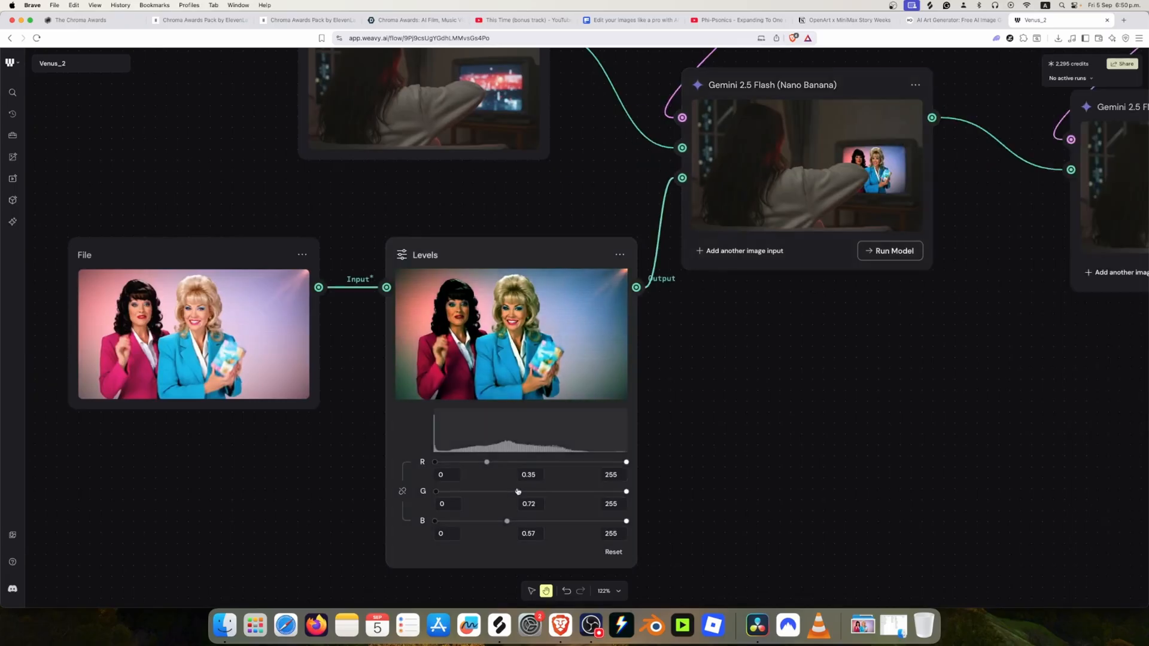
left_click_drag(517, 492, 520, 491)
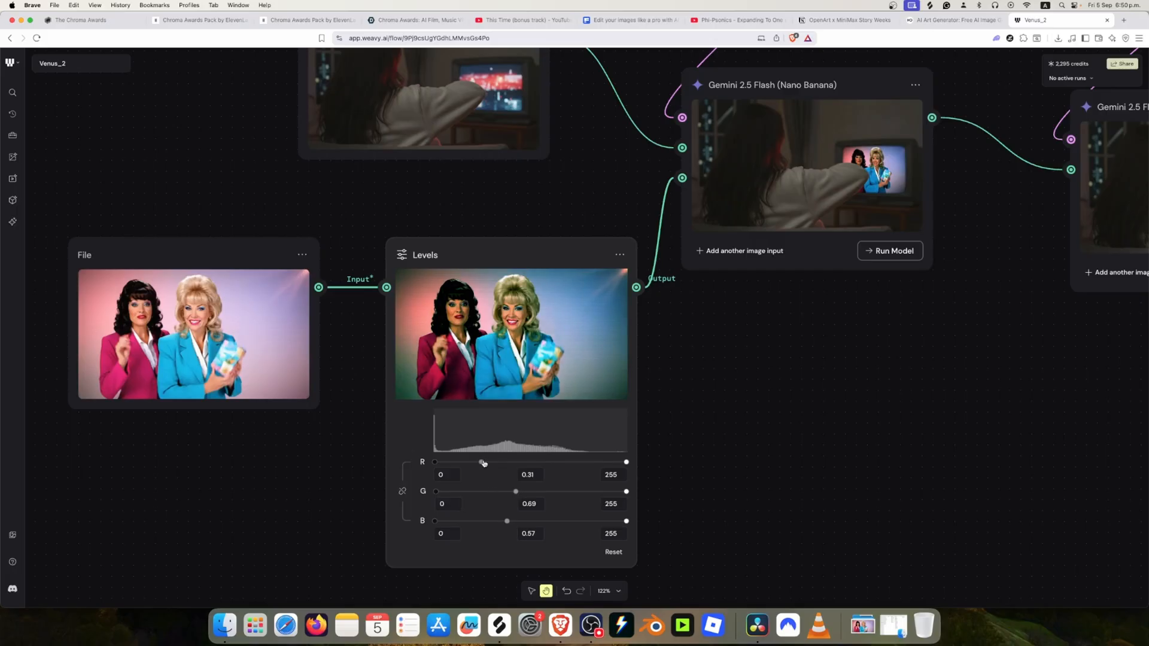
left_click_drag(482, 462, 490, 462)
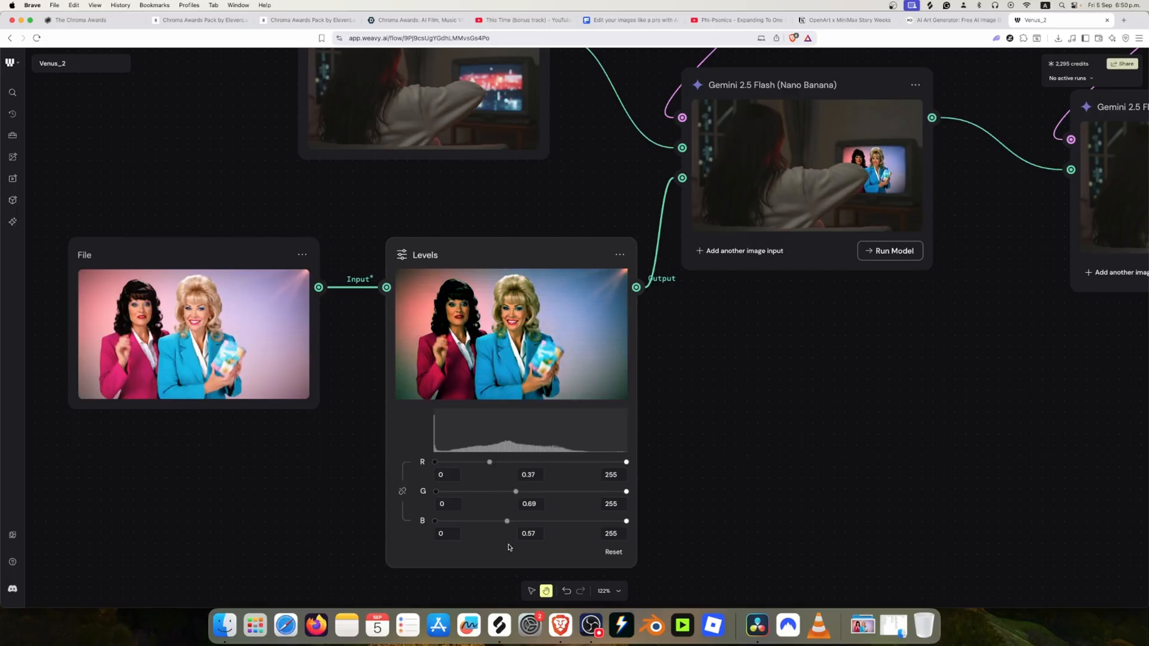
left_click_drag(506, 521, 511, 520)
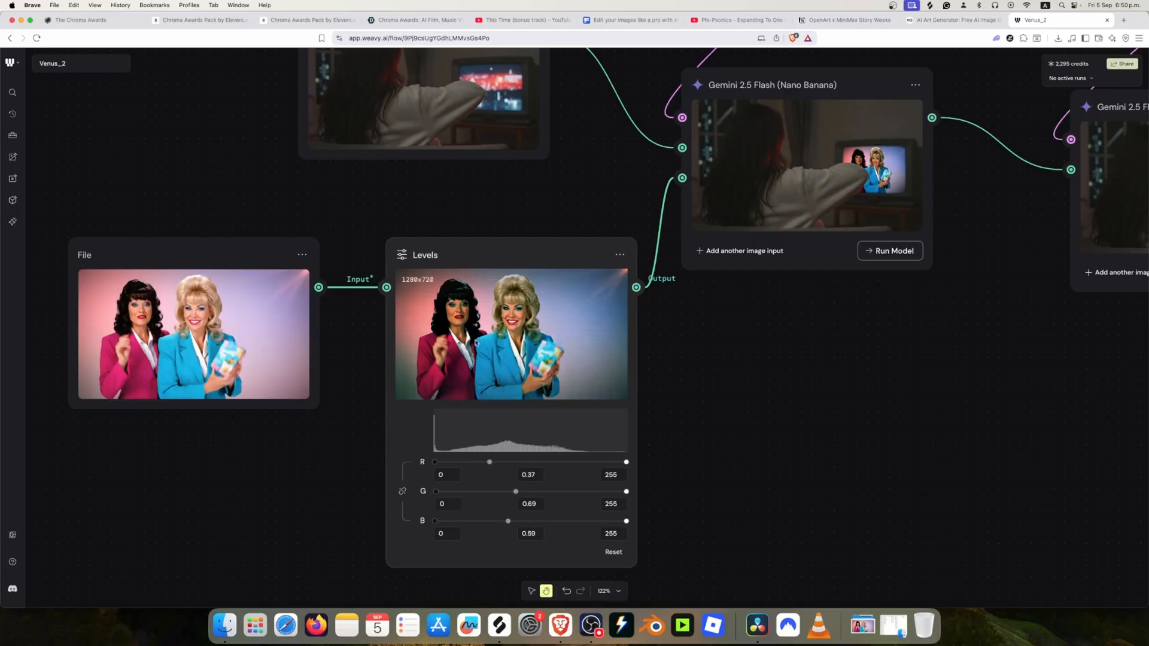
- Bring up the context menu on the Nano Banana node to regenerate the composite
right_click(488, 249)
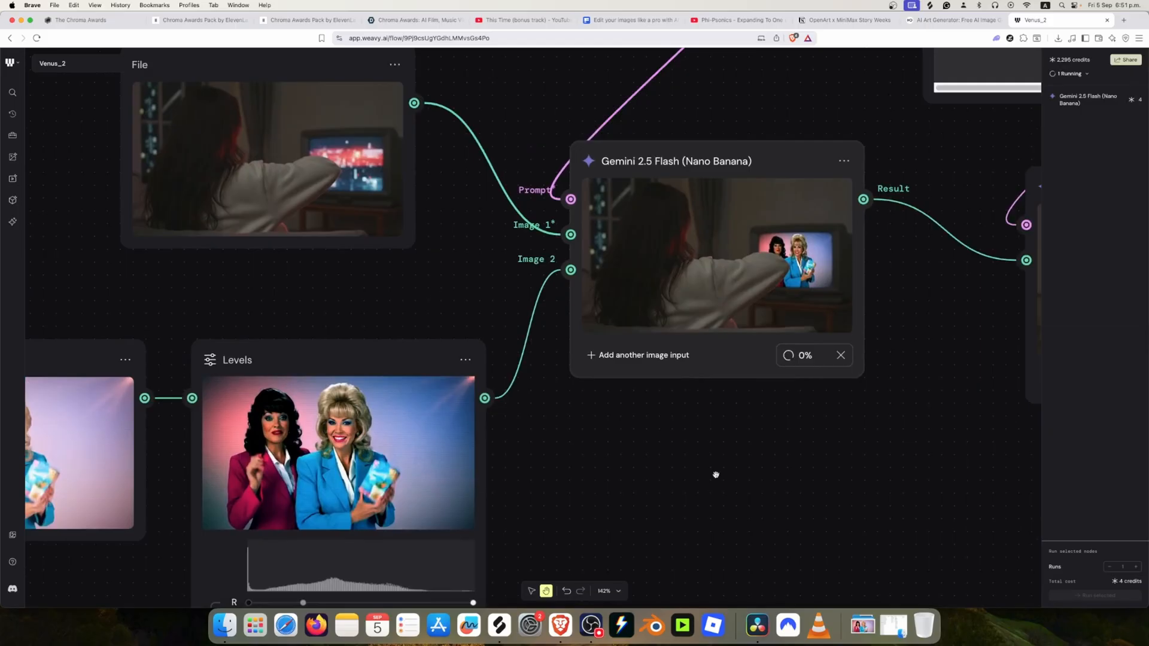
mouse_move(715, 471)
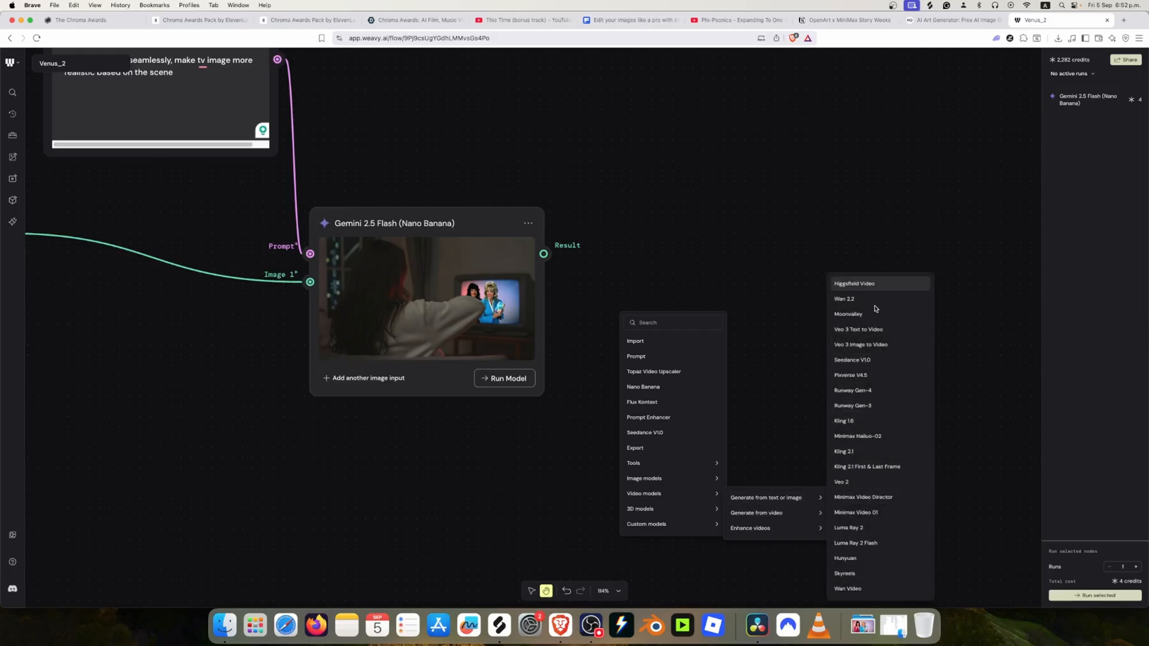
mouse_move(887, 344)
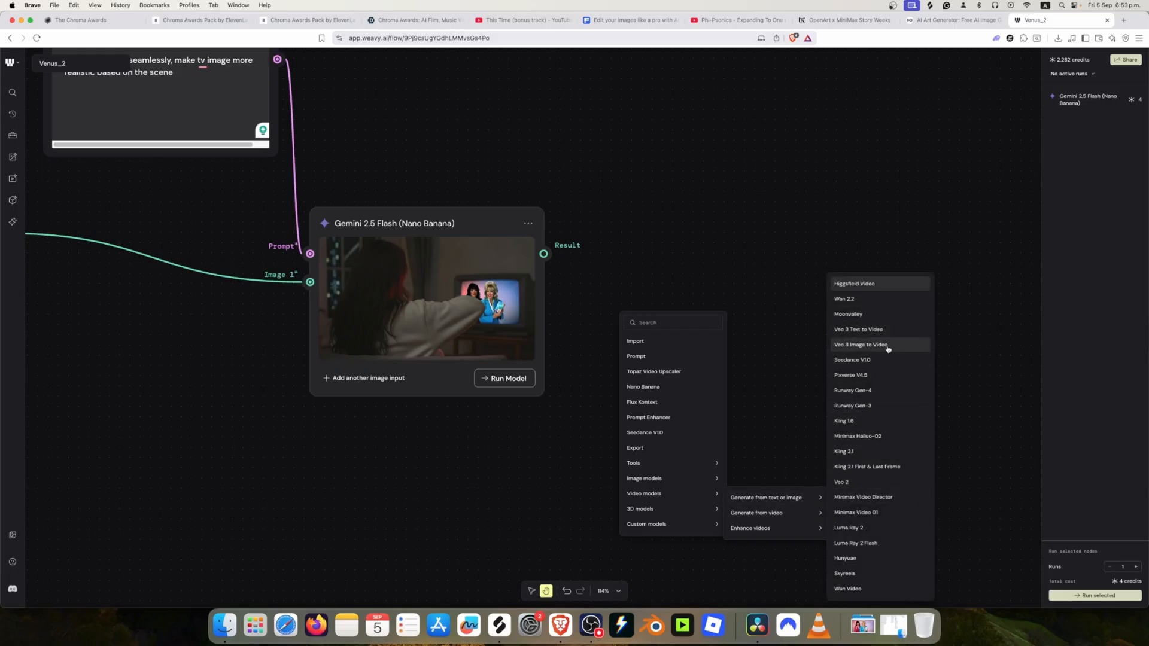
mouse_move(889, 348)
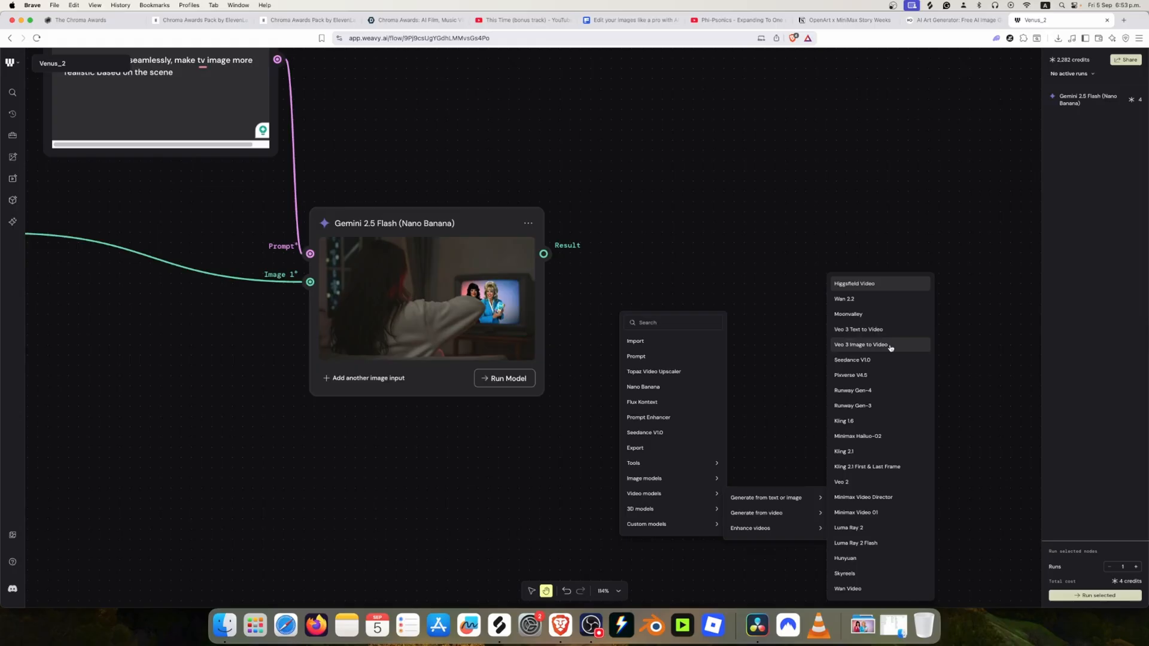
- Add a Veo 3 Image to Video node, keep the Fast model, and wire the blended image in as first frame
left_click(859, 345)
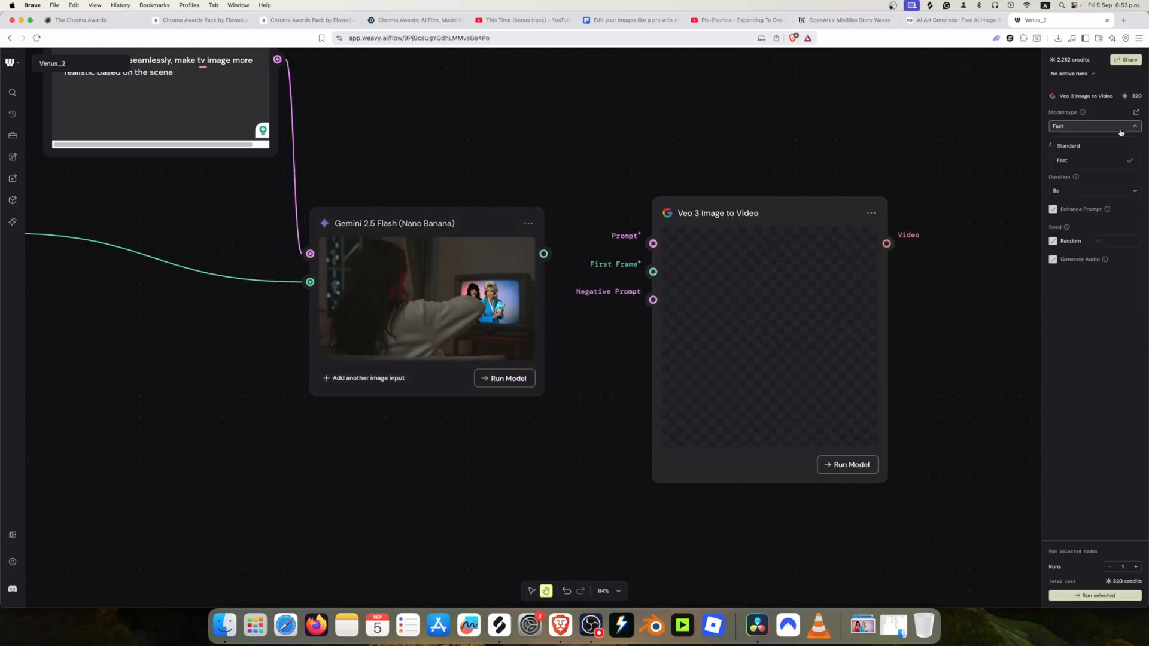
left_click(1068, 144)
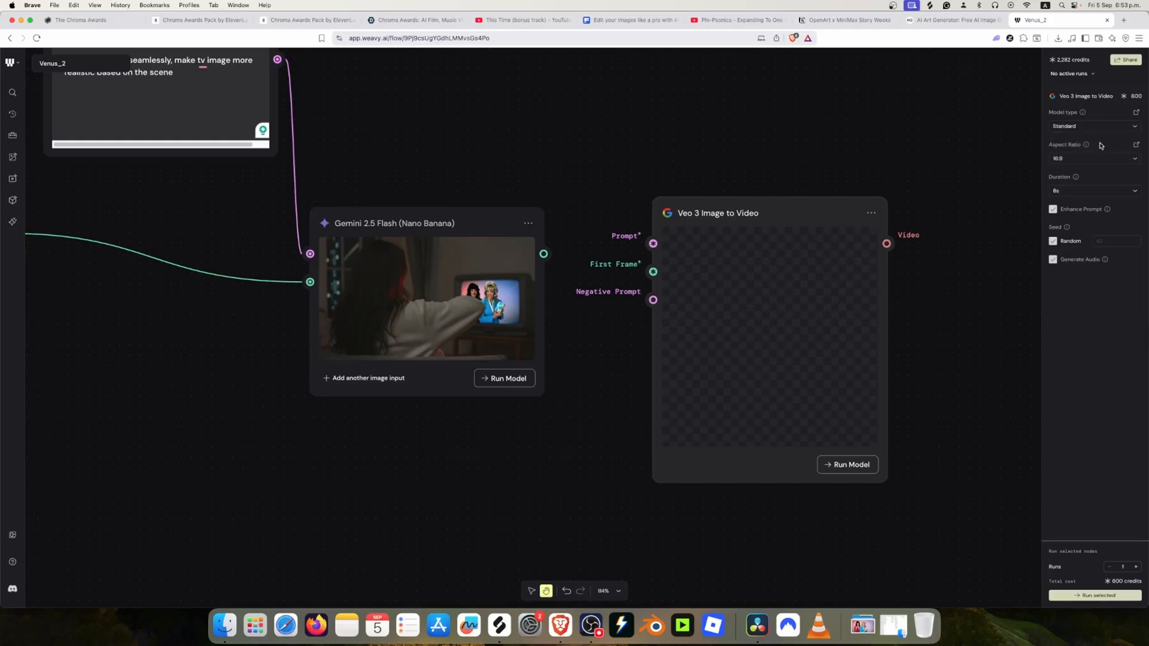
left_click(1091, 126)
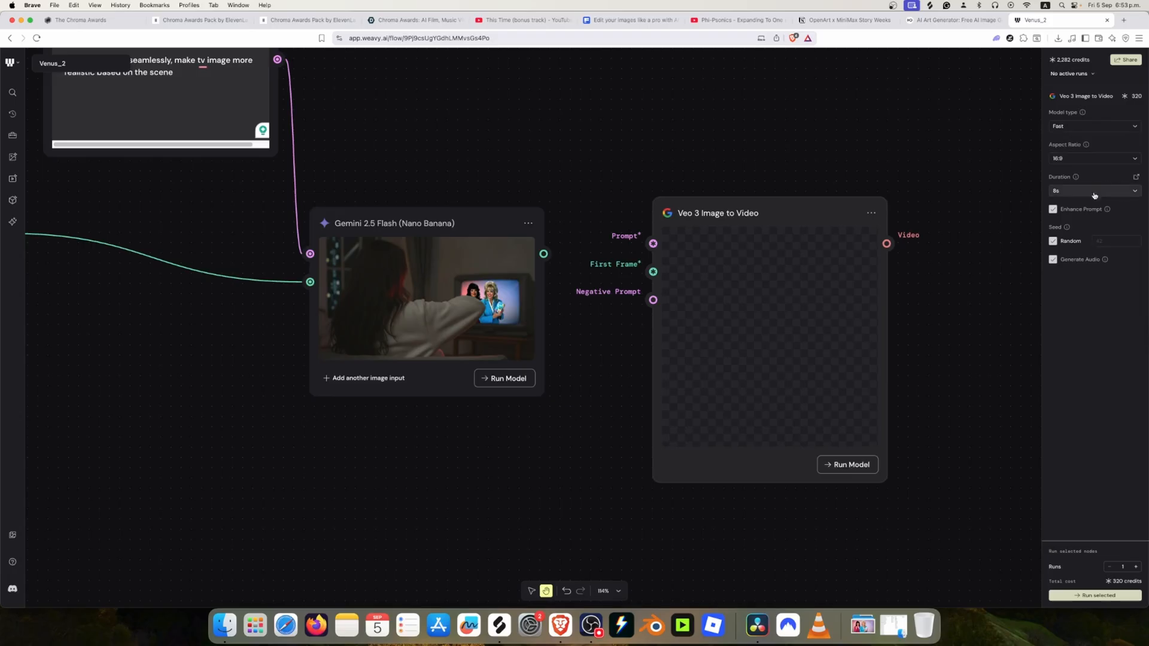
left_click(1092, 126)
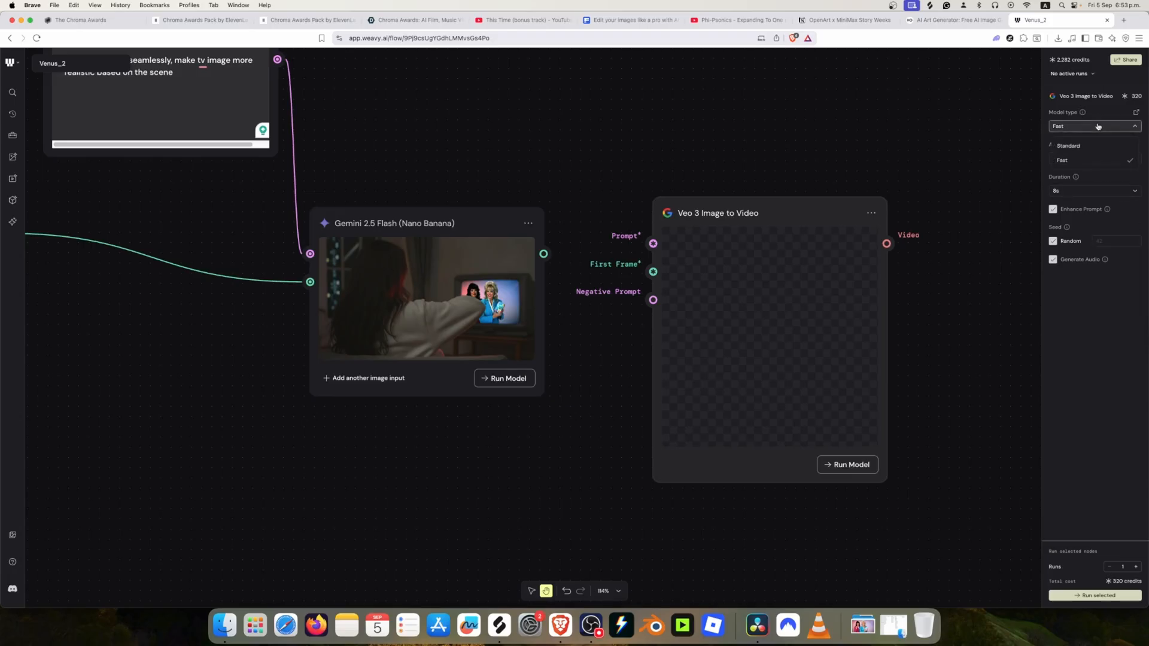
left_click(1070, 159)
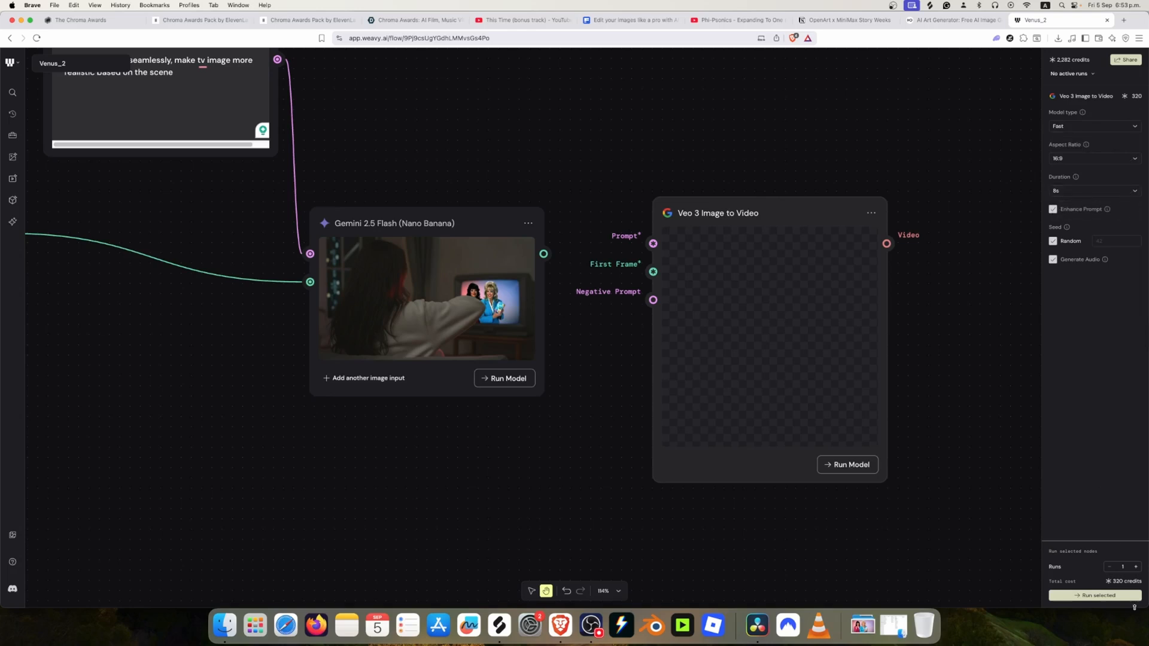
left_click_drag(543, 253, 653, 272)
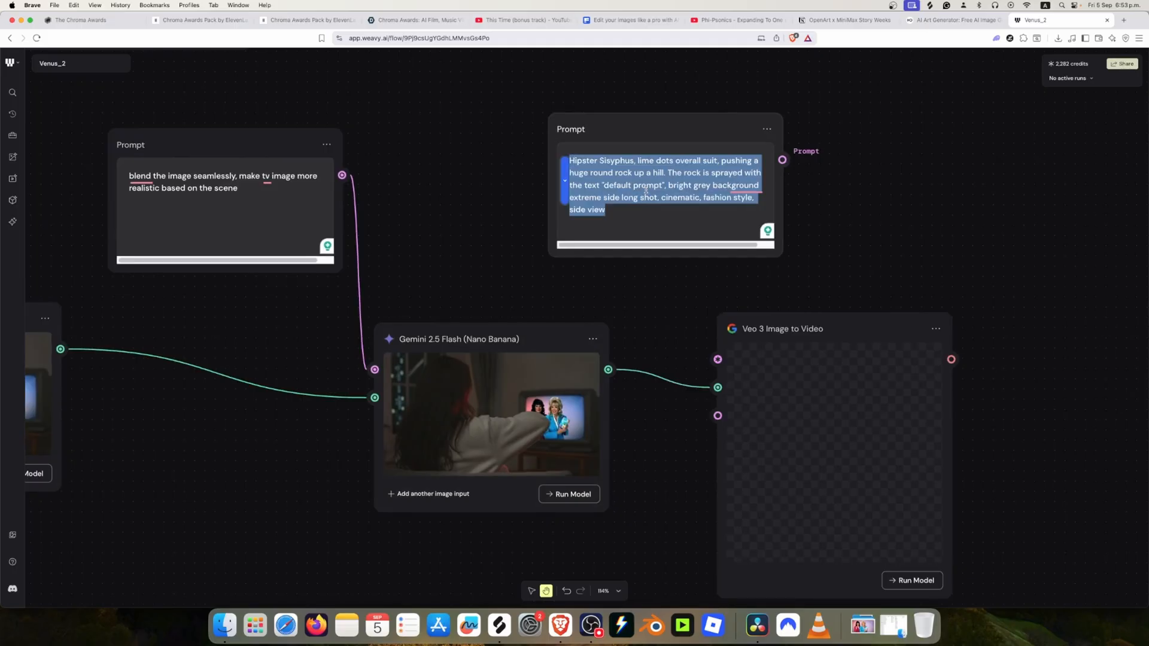
- Write the prompt: a girl watching a tv commercial on the tv, glitches start altering the image inside while the camera remains static
type("the")
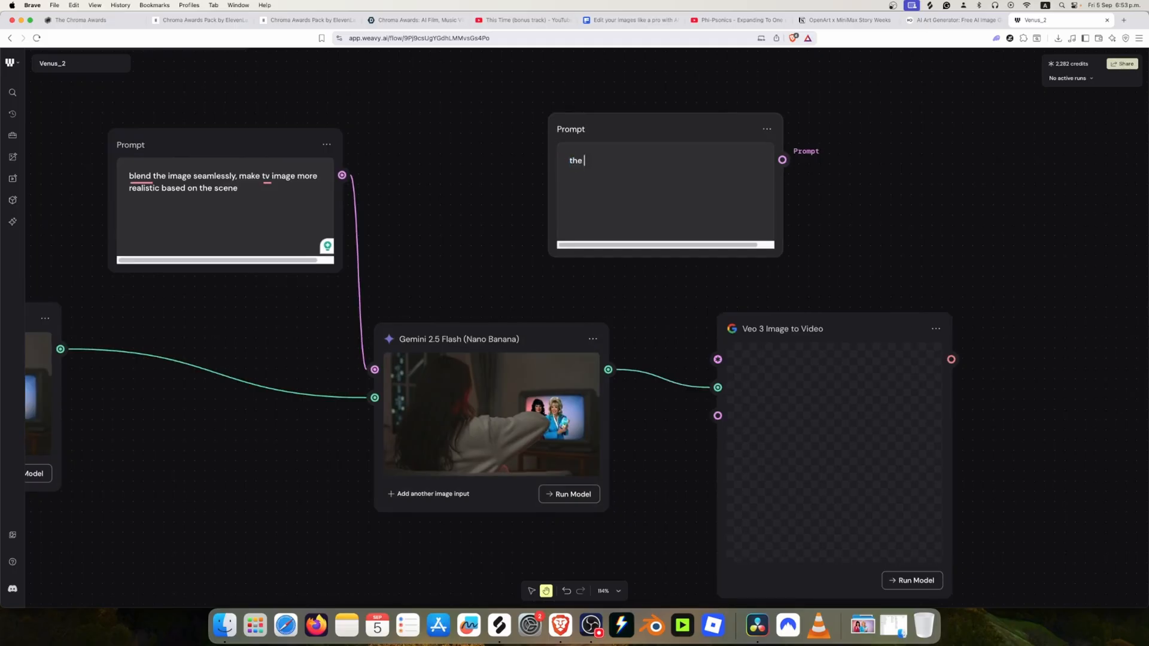
type("a girl")
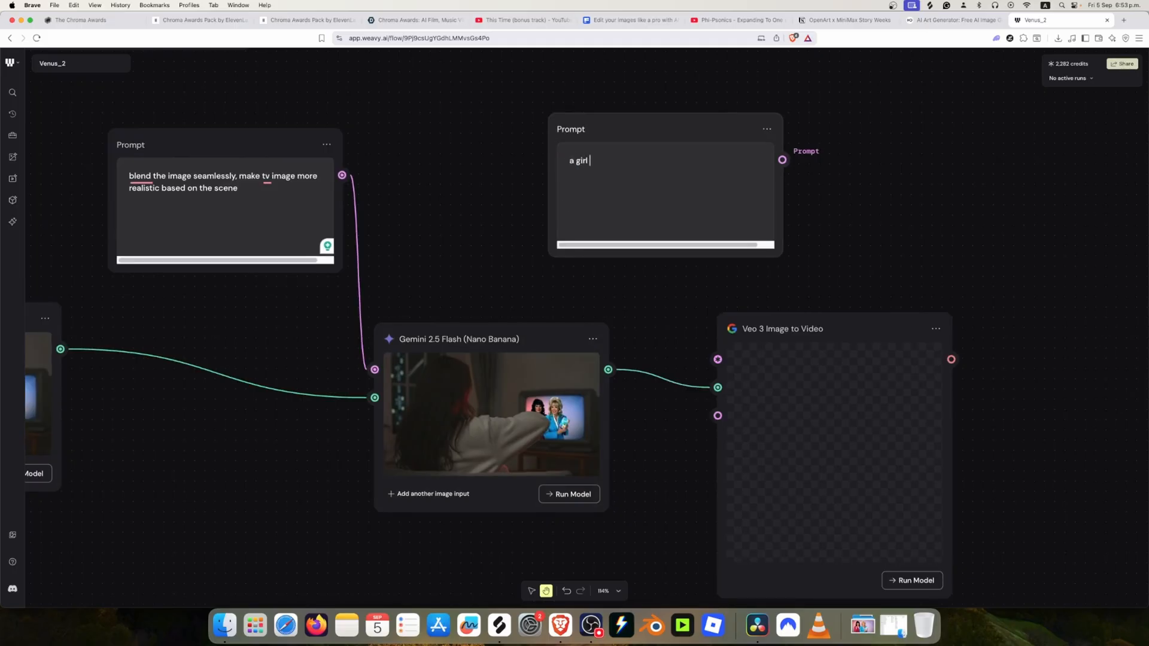
type("watching the")
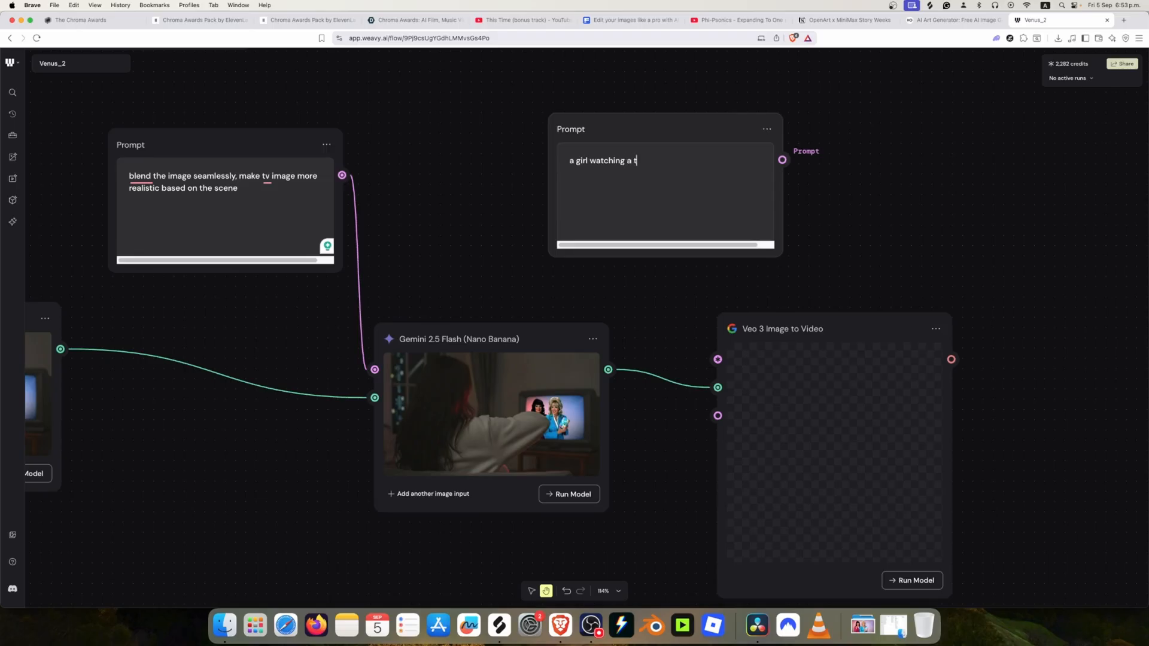
type("v commercial")
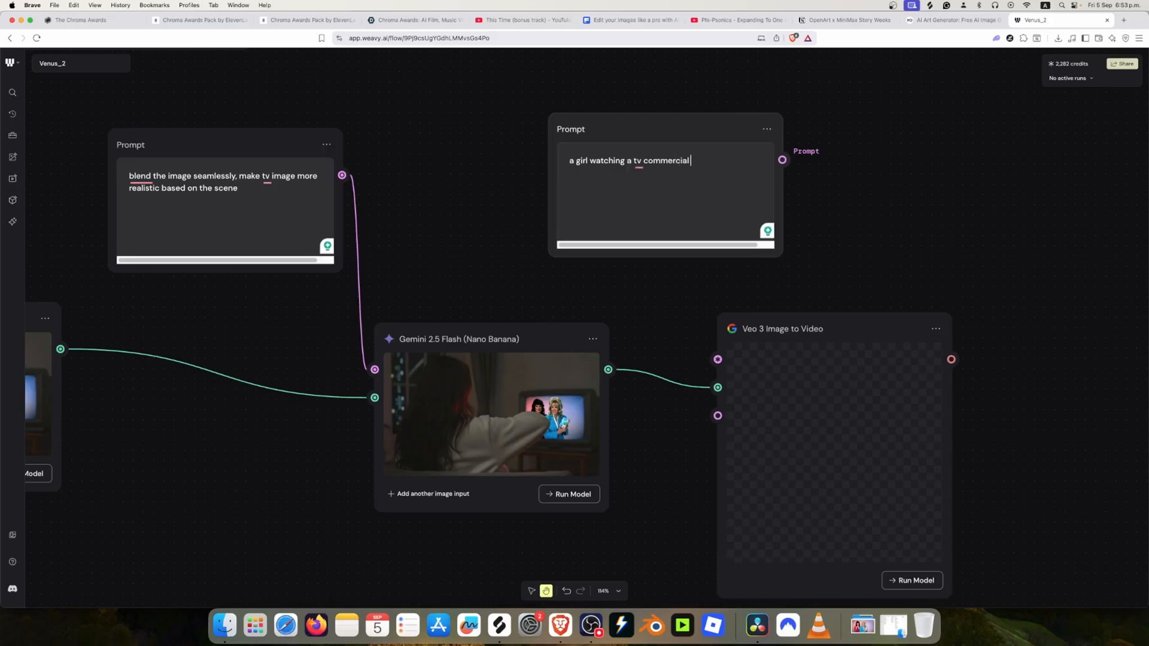
type("on the tv, glitch")
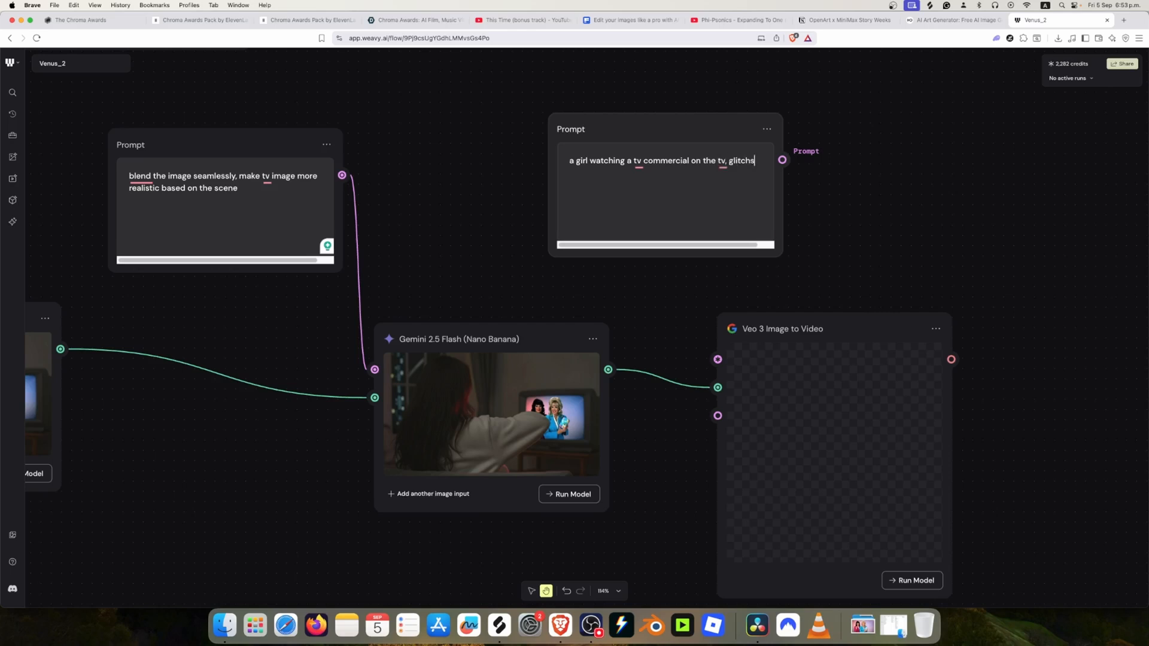
type("star")
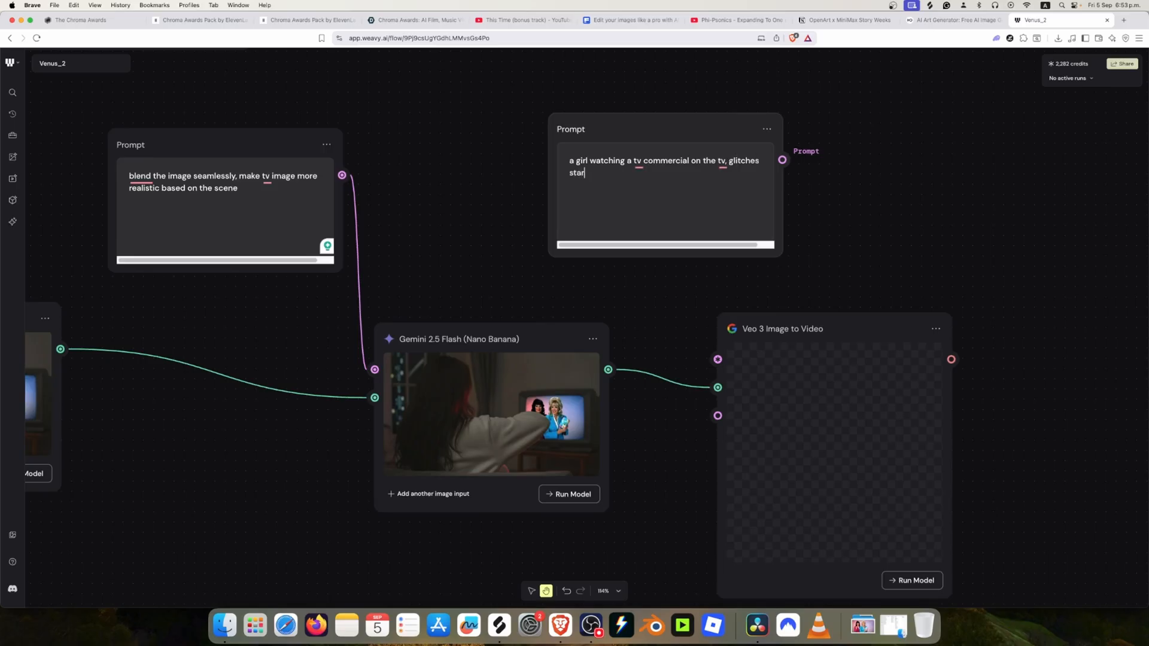
type("p")
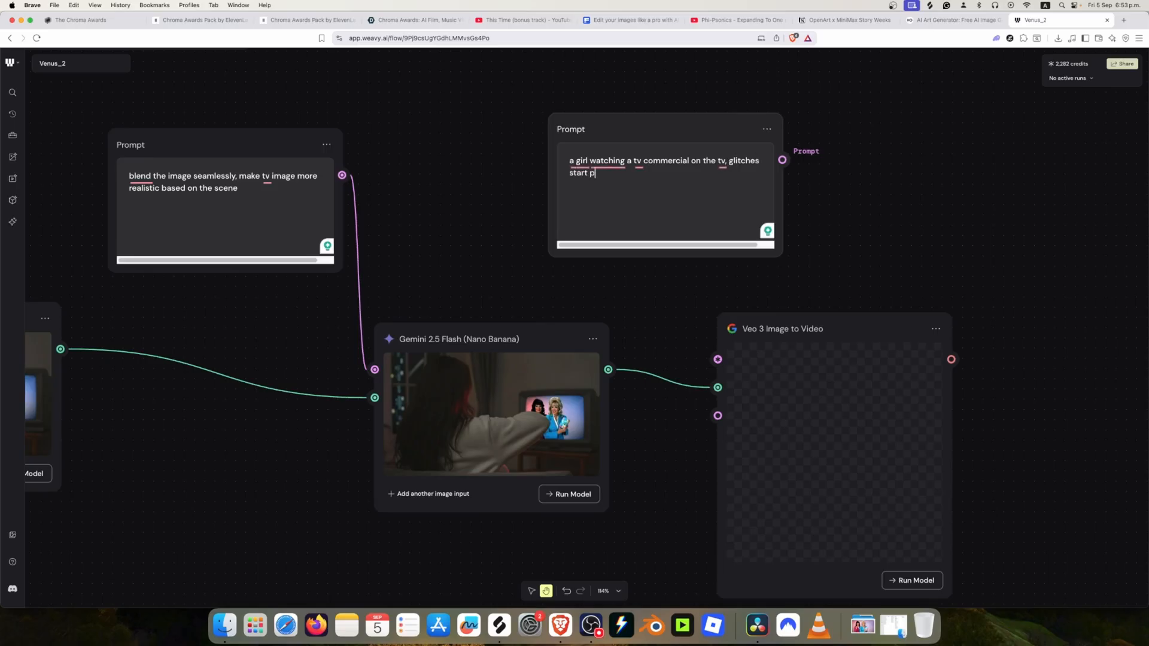
type("rompting the")
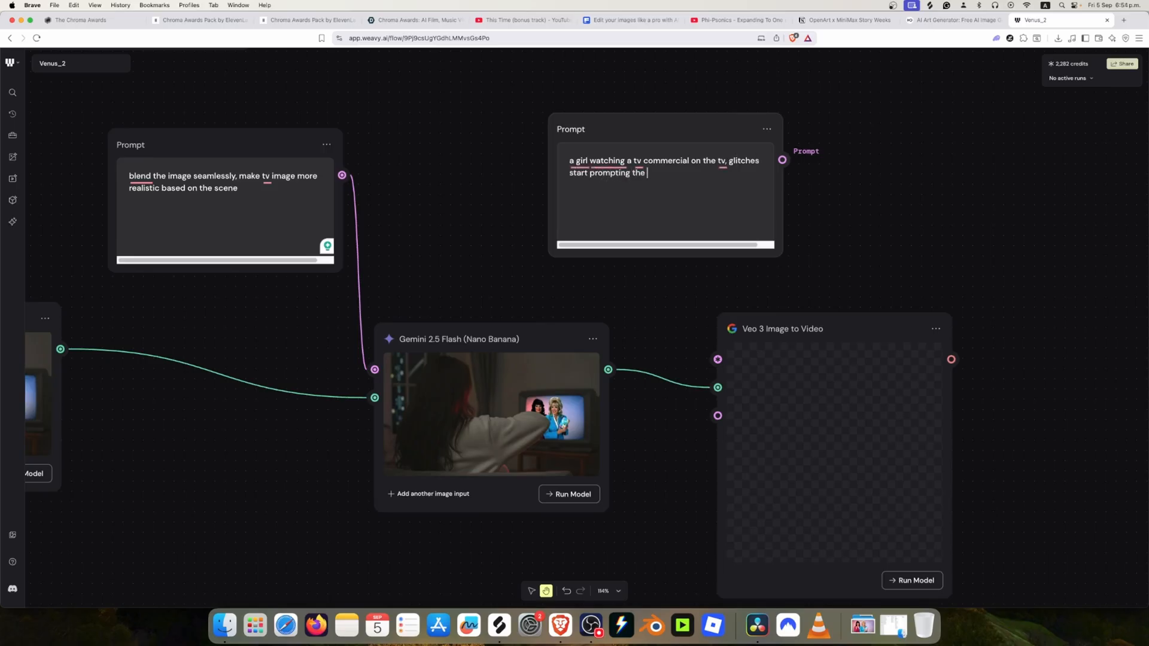
type("image")
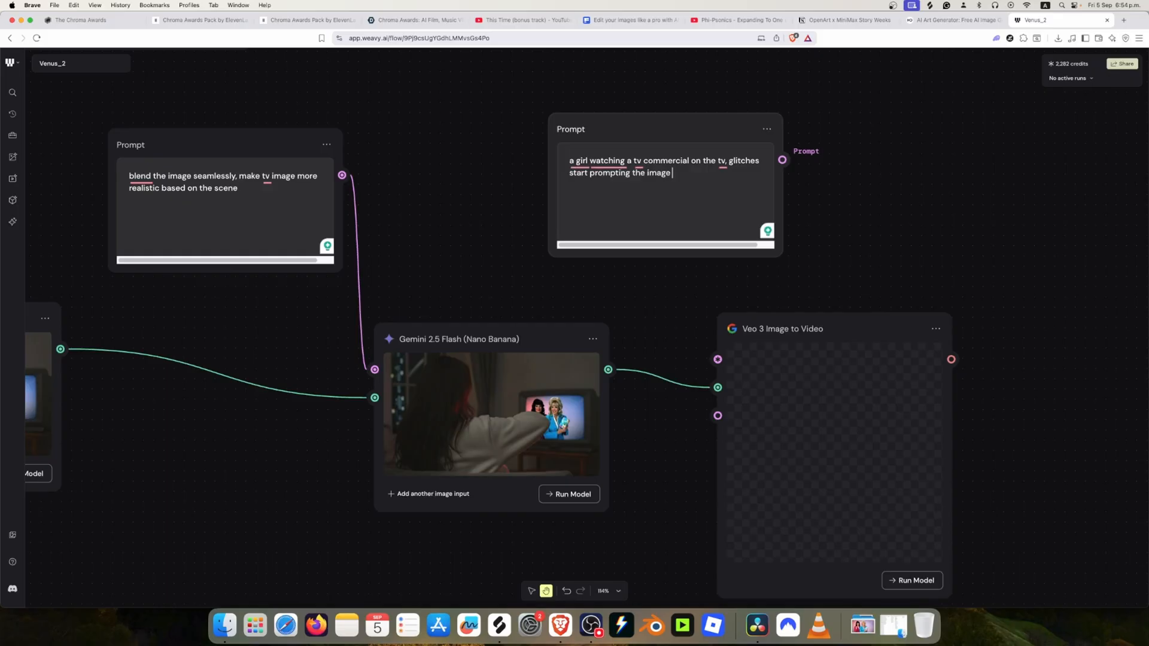
type("inside the tv")
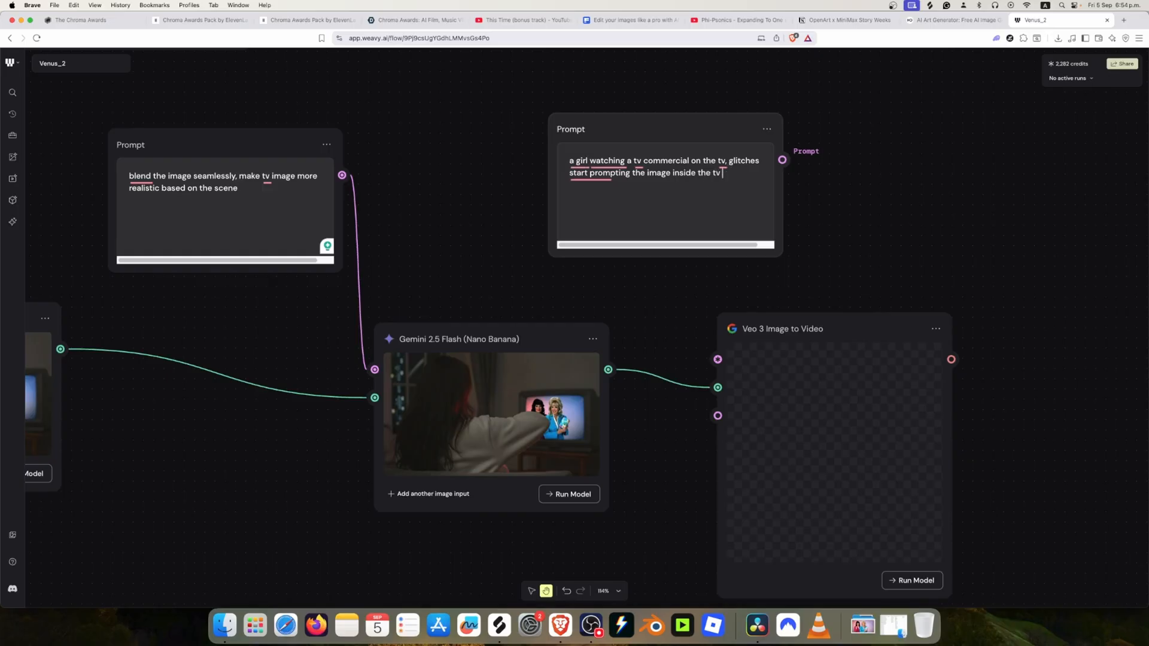
type("while the camera")
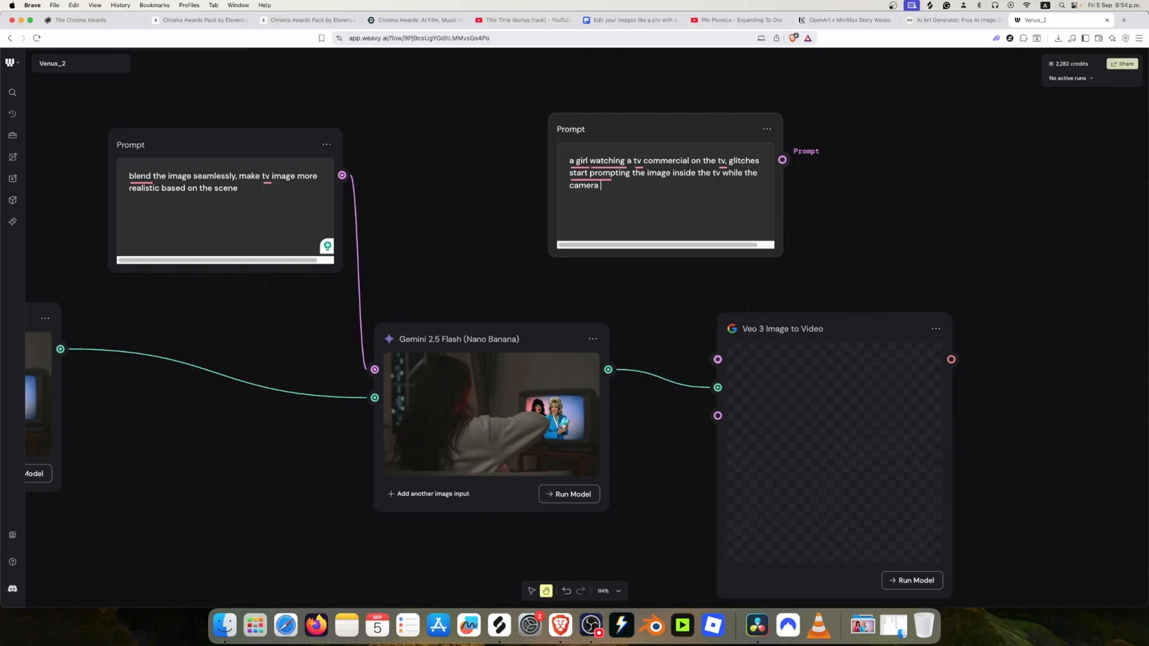
type("remains static")
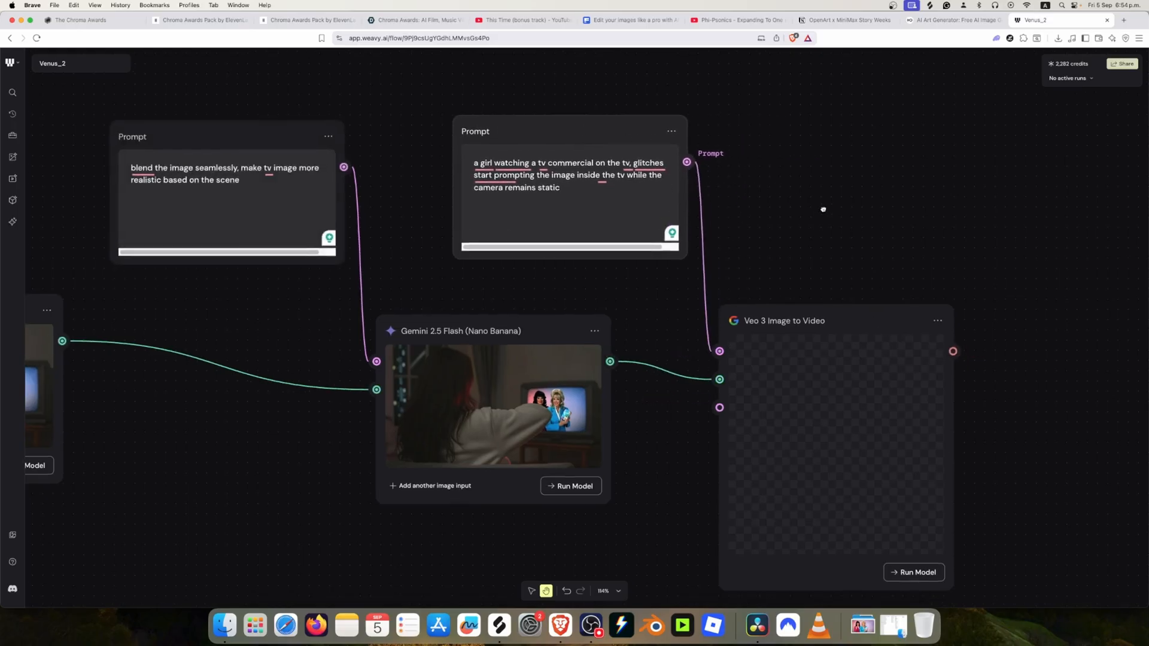
- Trim the prompt after 'commercial' to a comma, removing the repeated 'on the tv'
left_click_drag(823, 208, 776, 200)
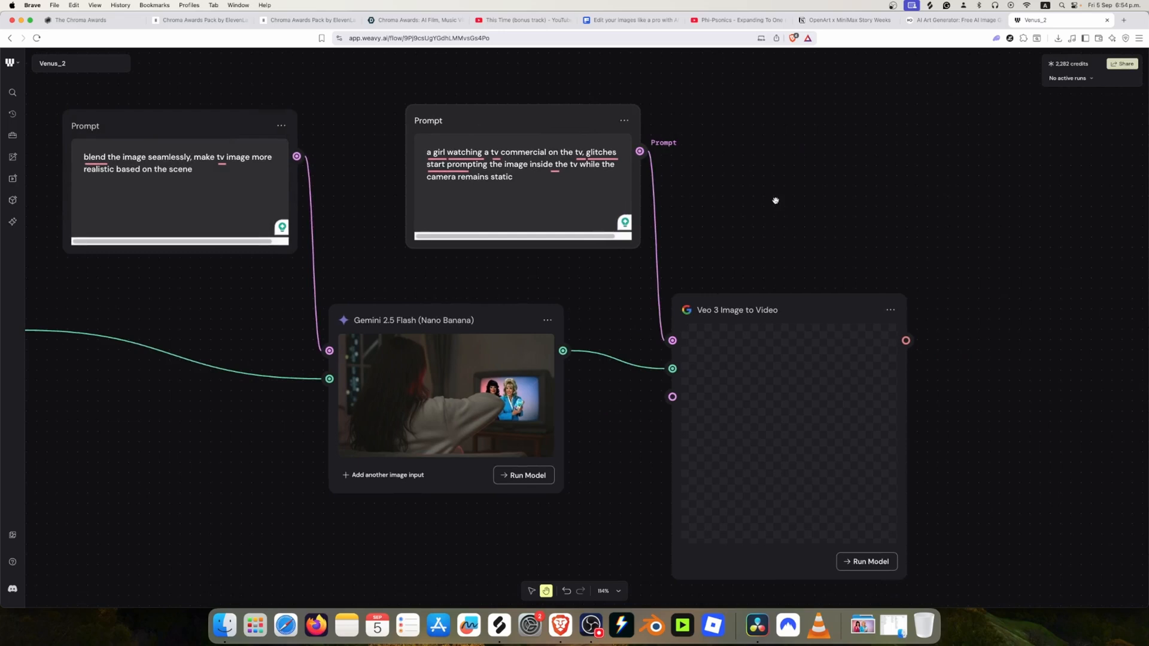
mouse_move(773, 200)
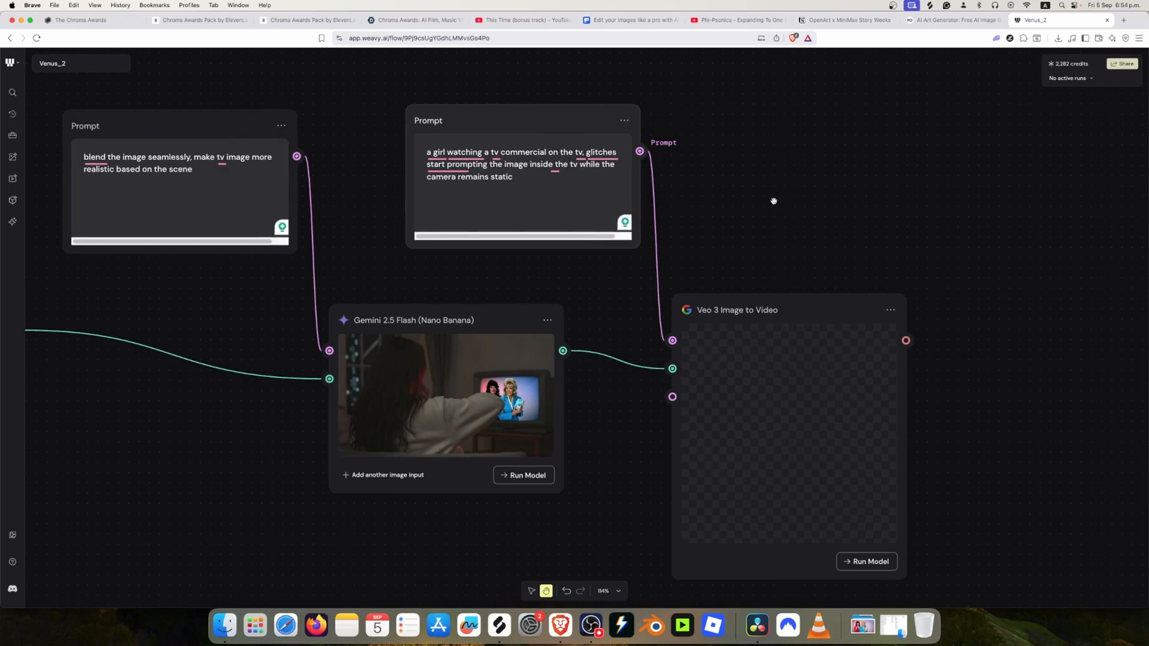
left_click(603, 152)
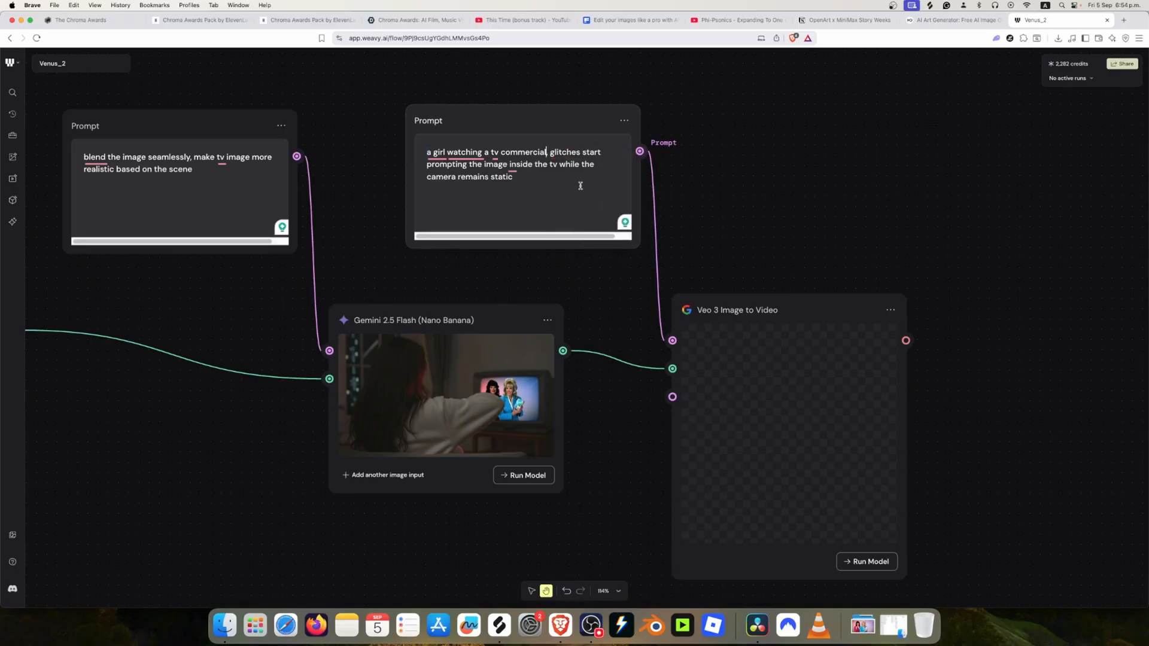
type(",")
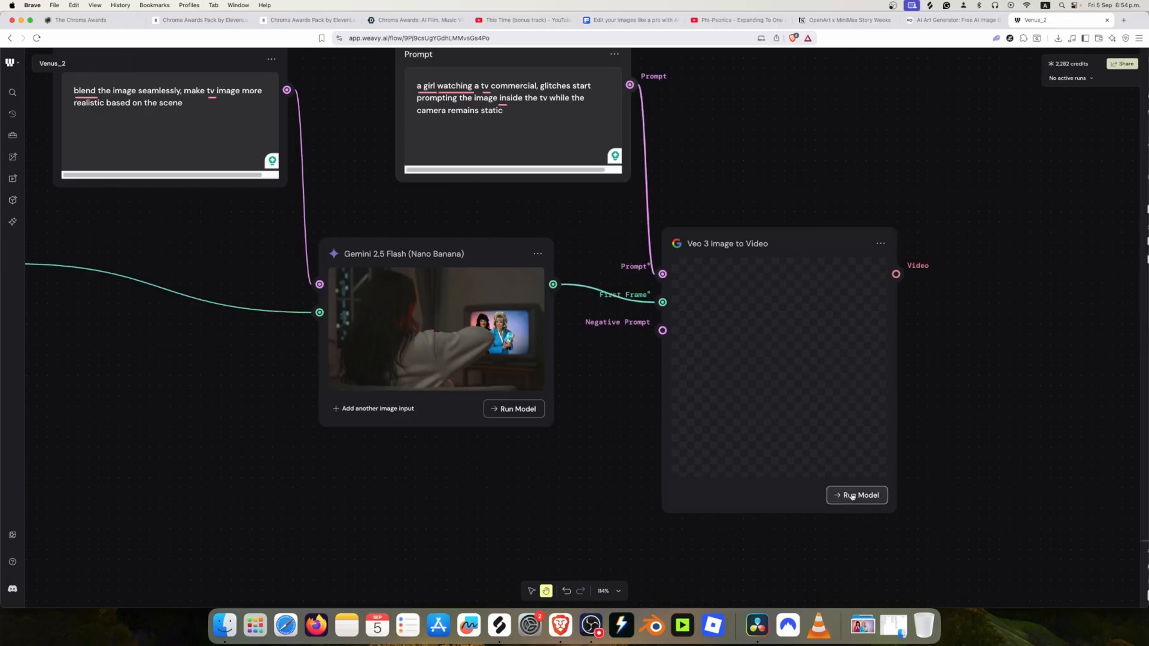
- Run the Veo 3 node, accept the high-cost warning, and play the 8-second 1280×720 result
left_click(854, 494)
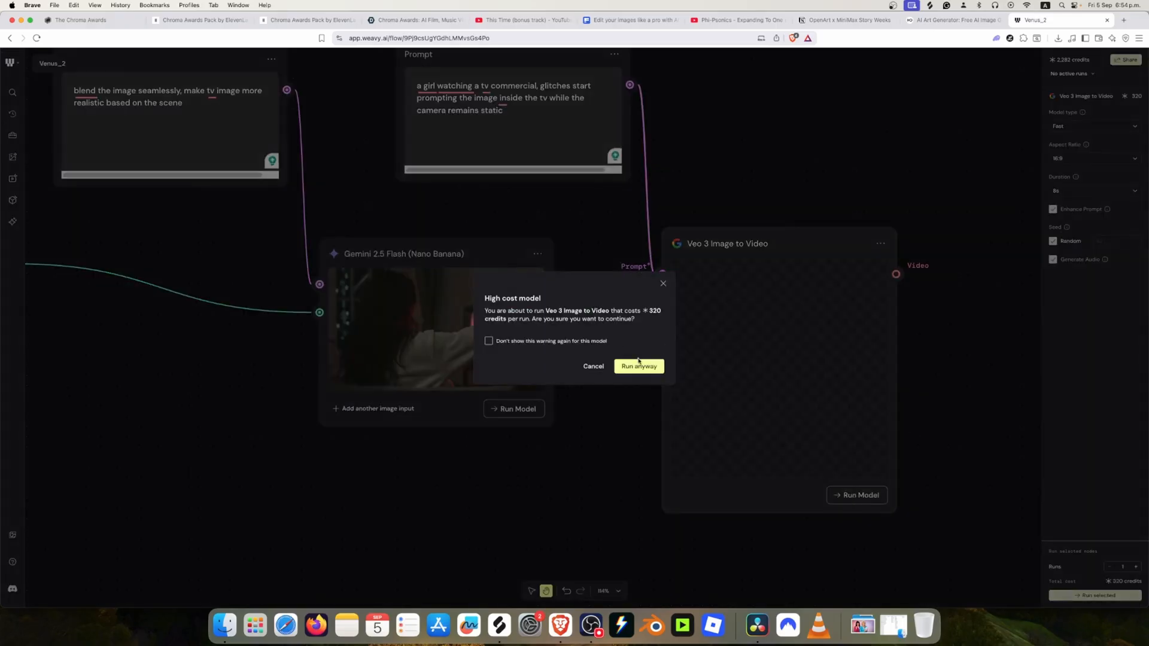
left_click(637, 366)
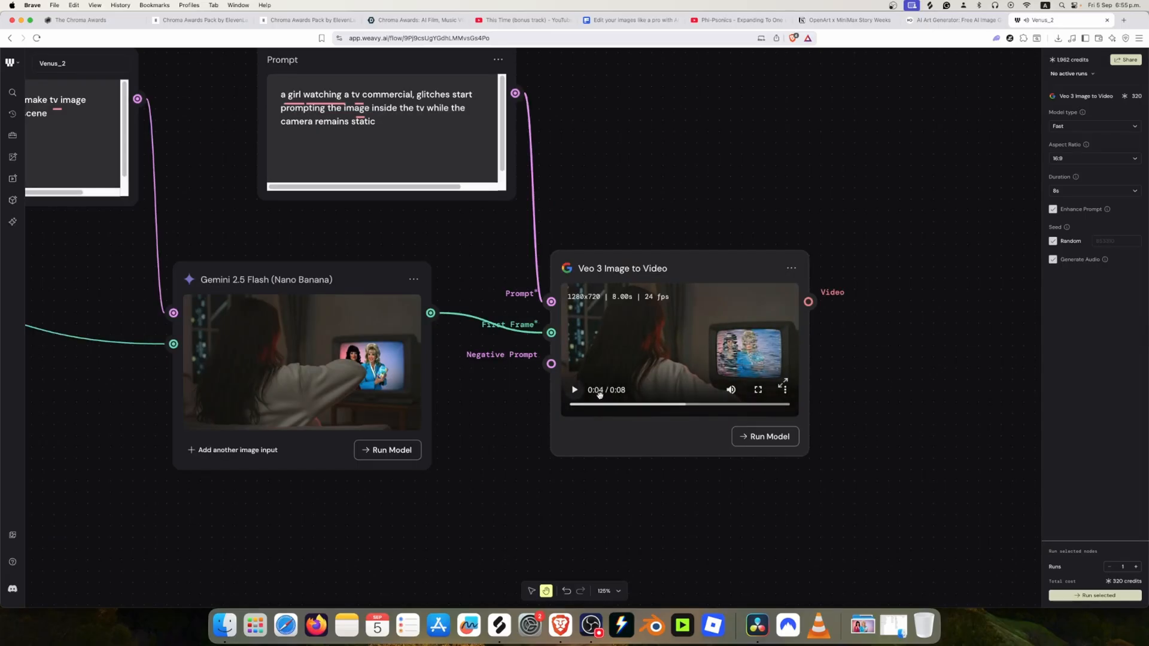
left_click(574, 390)
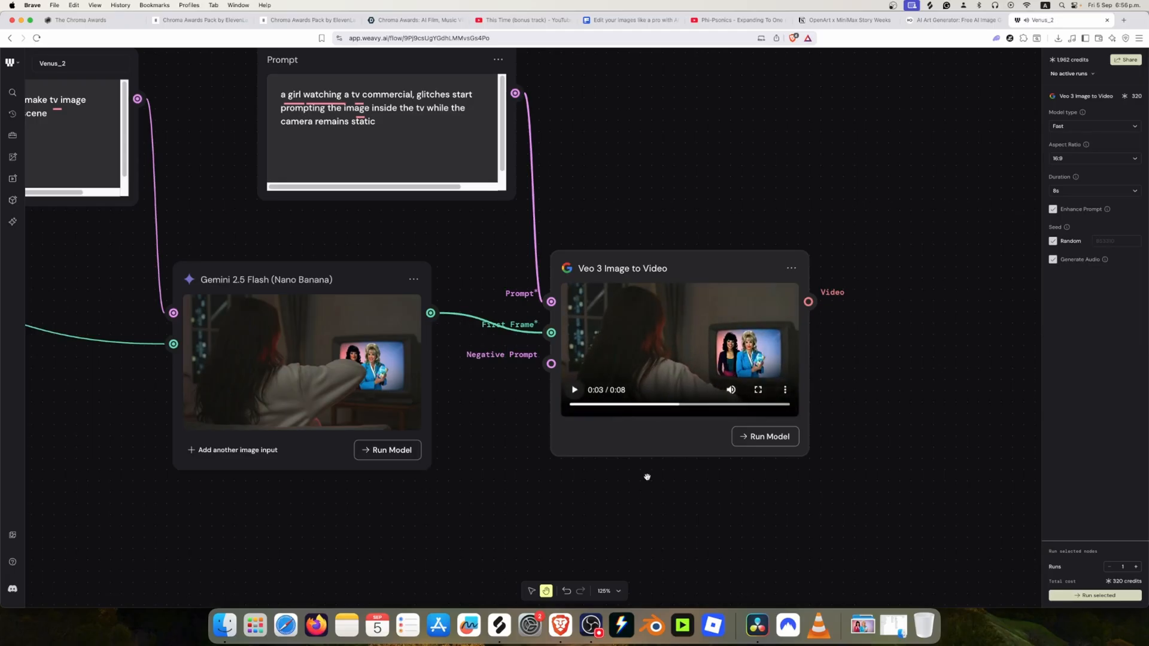
- Zoom out until the whole pipeline from source images to Veo 3 video is visible
scroll("down", 3)
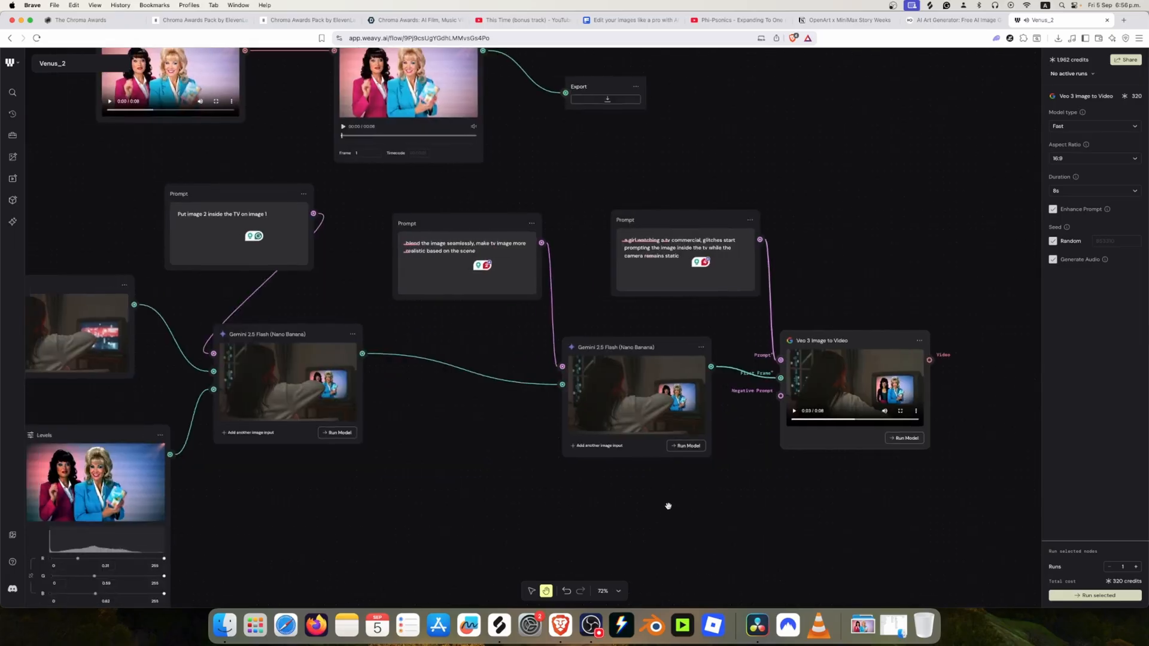
scroll("down", 3)
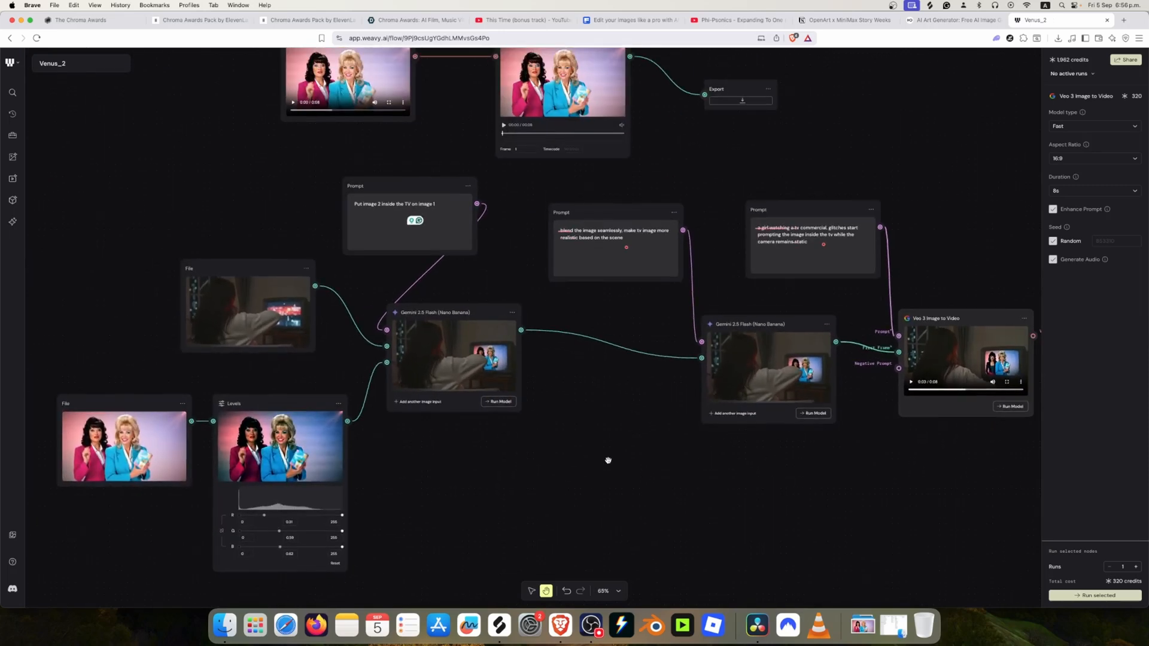
left_click(624, 246)
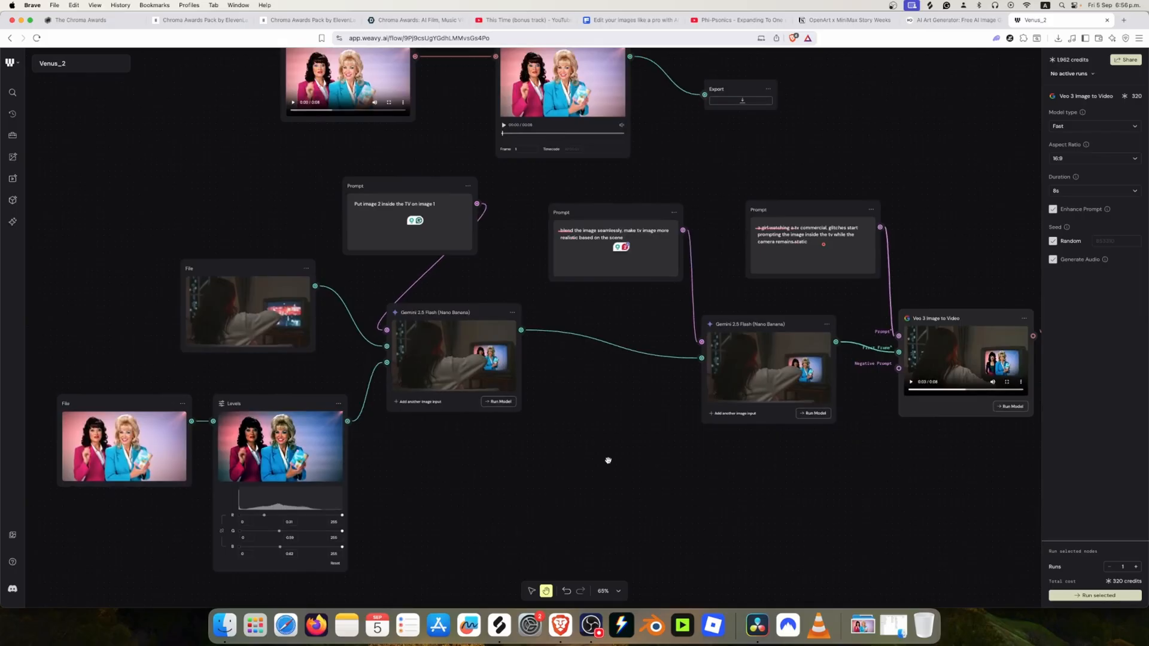